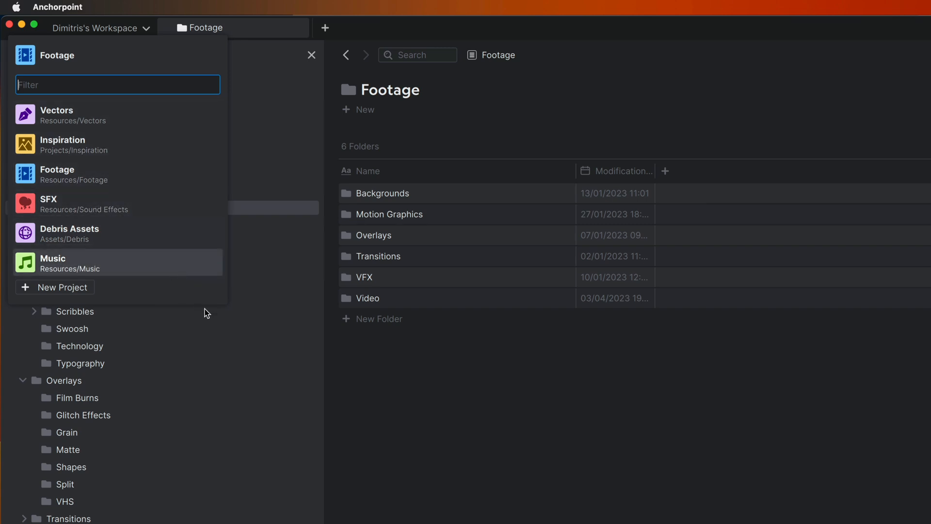
Switch to the Footage project and browse the Grain, Film Burns and Backgrounds folders
{"action": "left_click", "coordinate": [65, 500]}
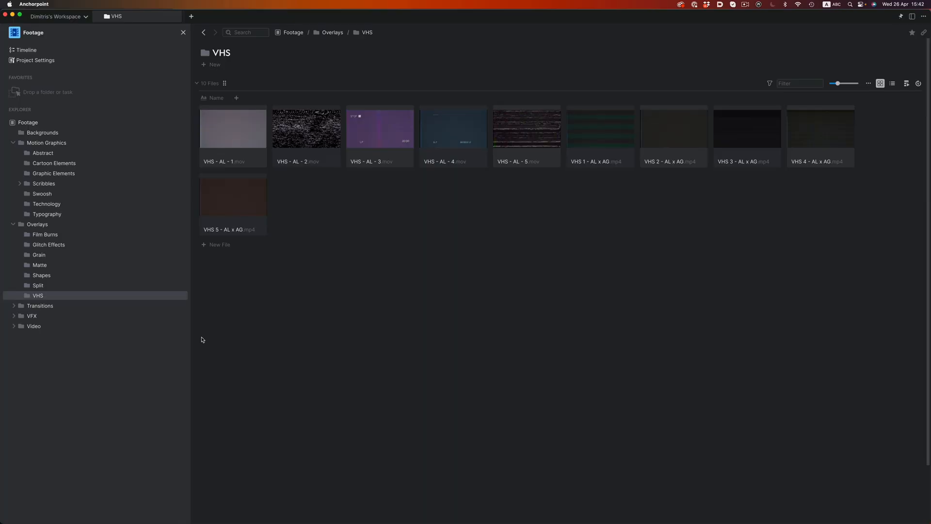
{"action": "left_click", "coordinate": [39, 255]}
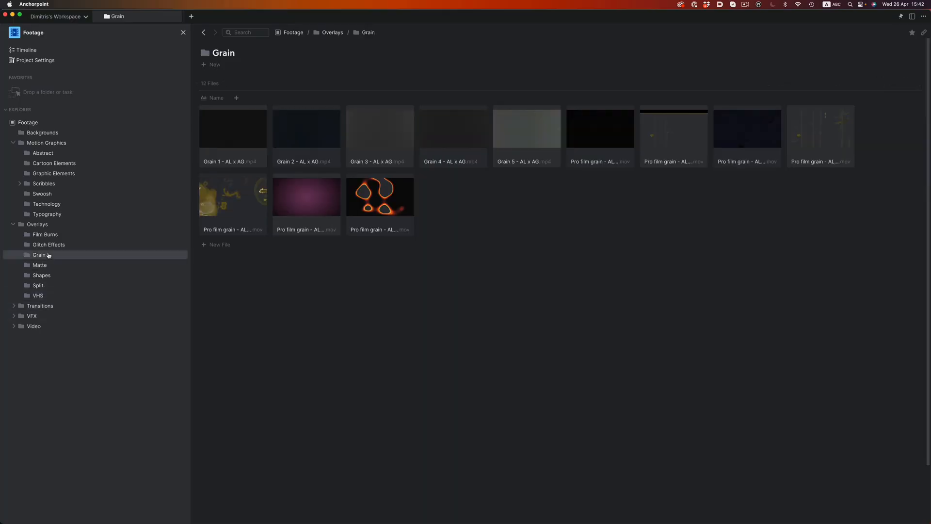
{"action": "left_click", "coordinate": [46, 233]}
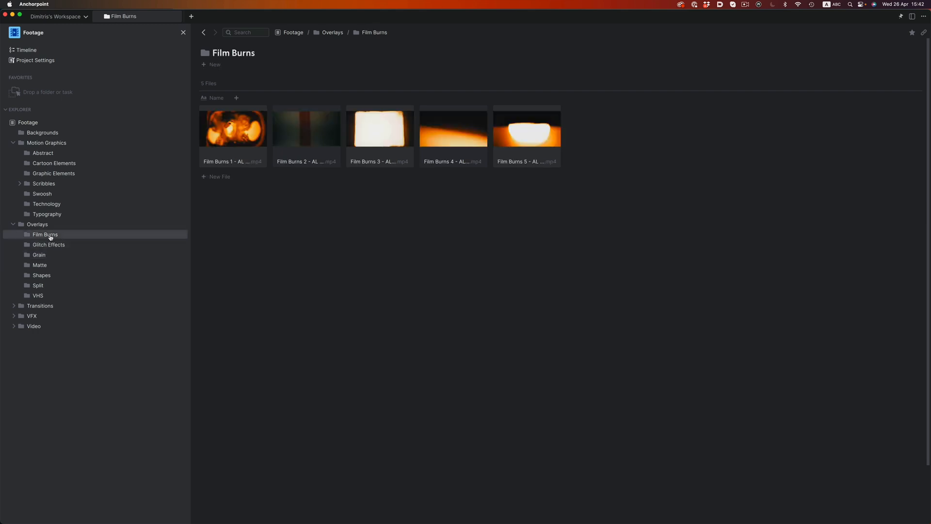
{"action": "left_click", "coordinate": [41, 133]}
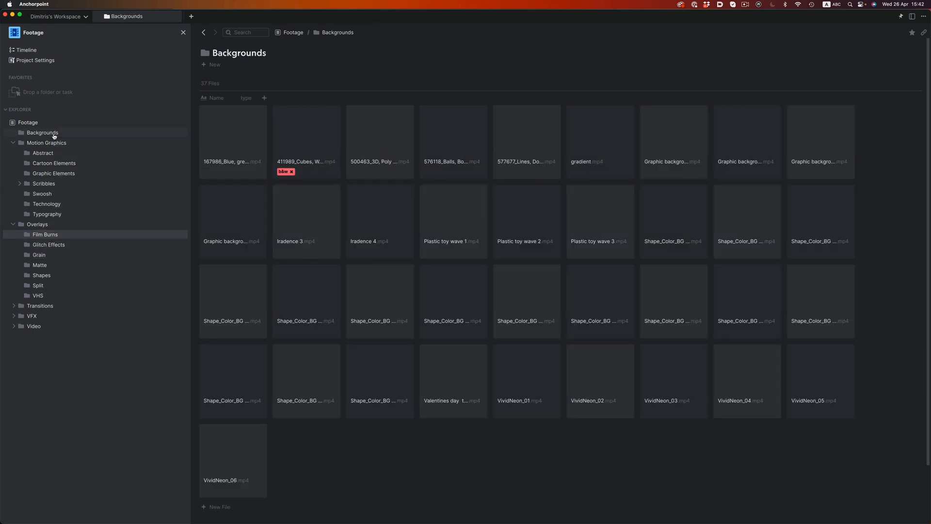
{"action": "mouse_move", "coordinate": [106, 355]}
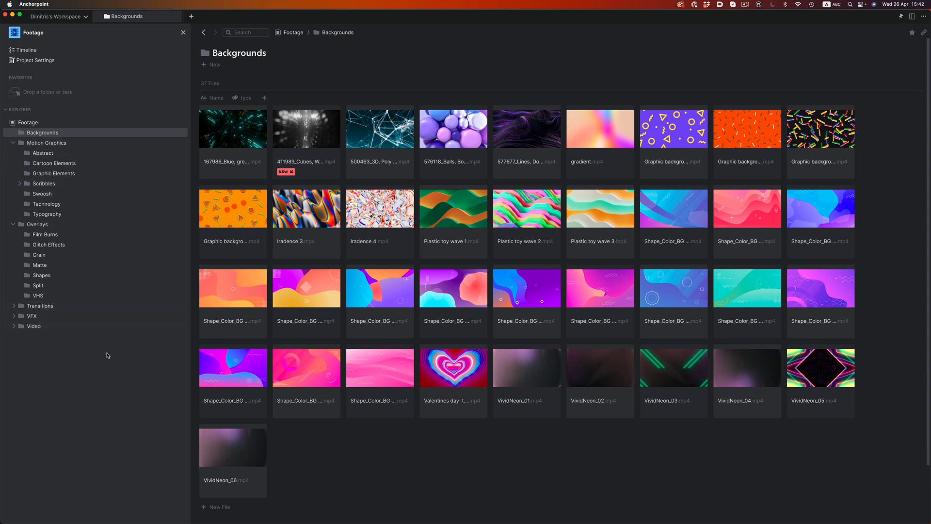
{"action": "left_click", "coordinate": [38, 294]}
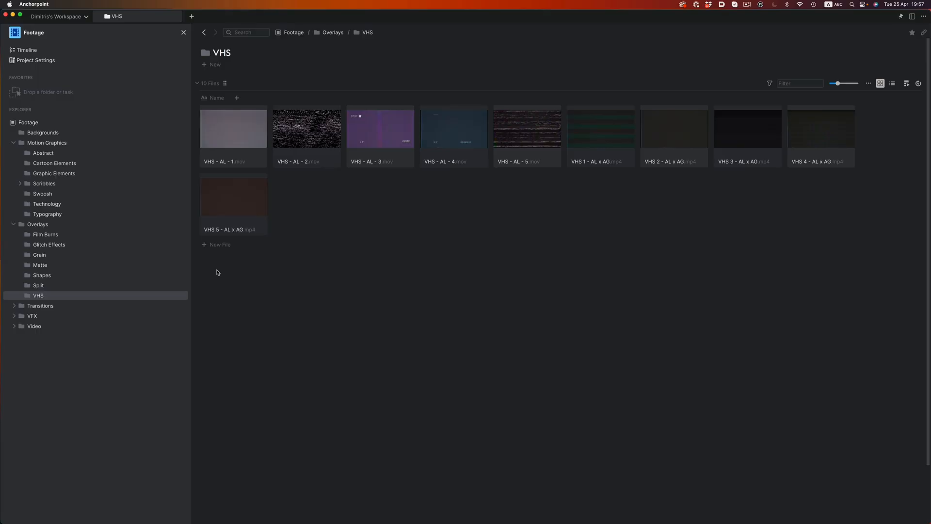
{"action": "mouse_move", "coordinate": [59, 36]}
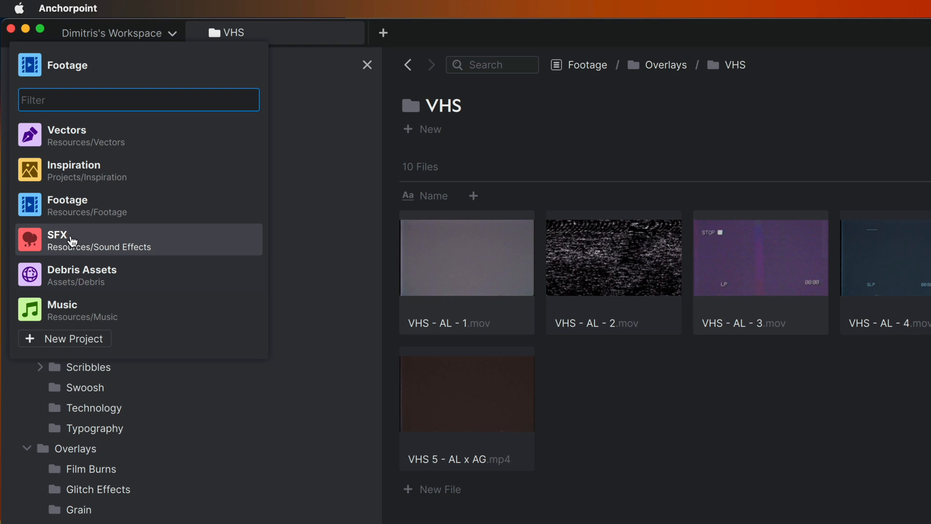
{"action": "mouse_move", "coordinate": [65, 204]}
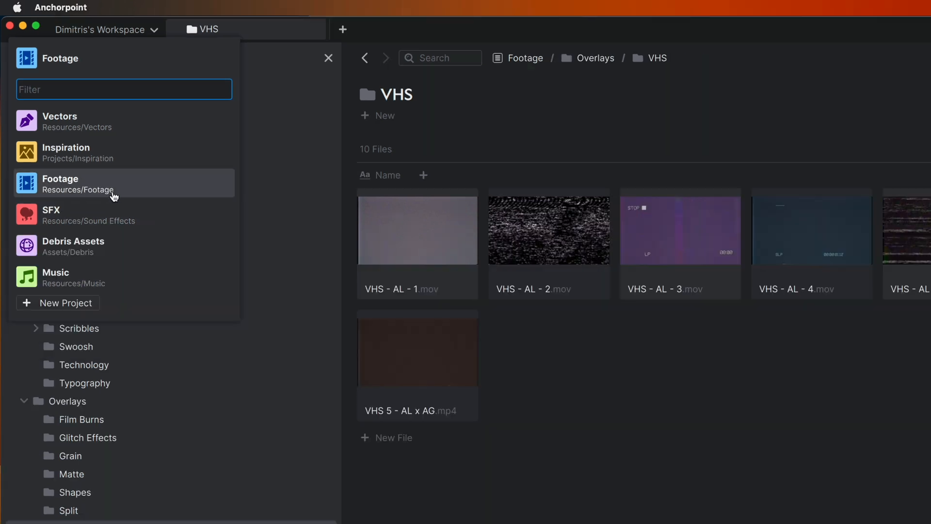
Switch the workspace to the SFX sound effects project
{"action": "left_click", "coordinate": [65, 215]}
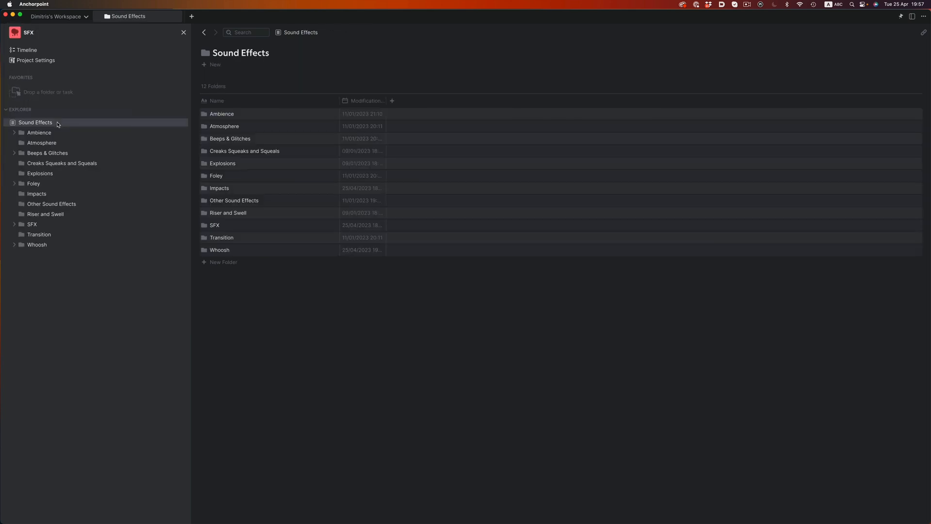
{"action": "mouse_move", "coordinate": [47, 183]}
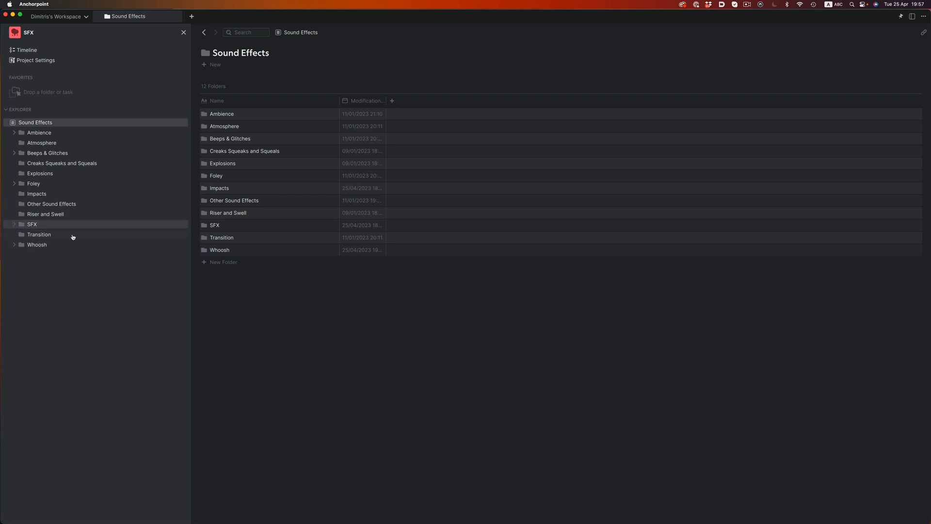
Show the Whoosh folder's sound files and expand the Foley and SFX subfolders in the tree
{"action": "left_click", "coordinate": [37, 249]}
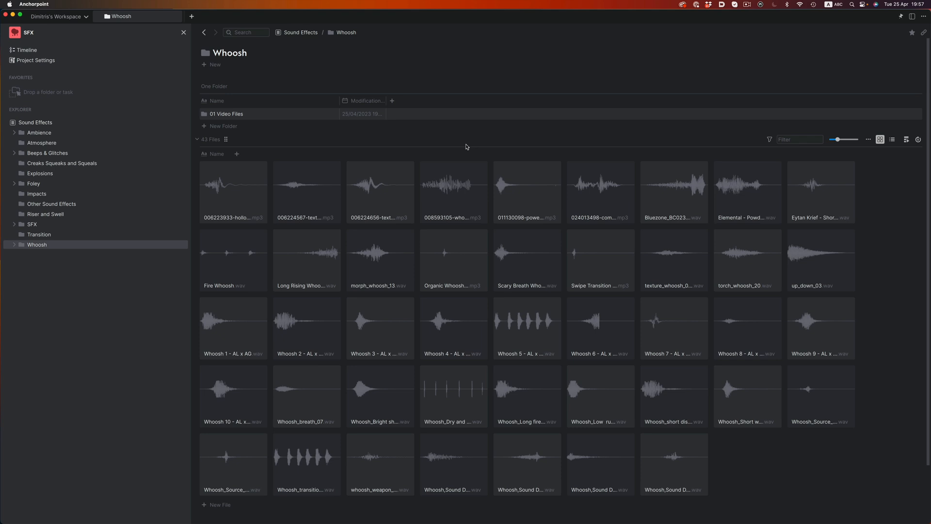
{"action": "mouse_move", "coordinate": [310, 153]}
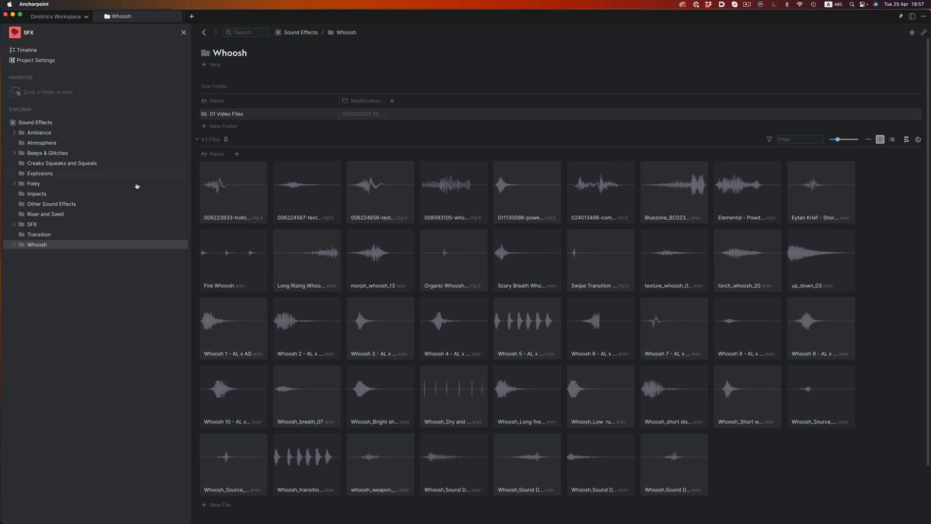
{"action": "left_click", "coordinate": [14, 184]}
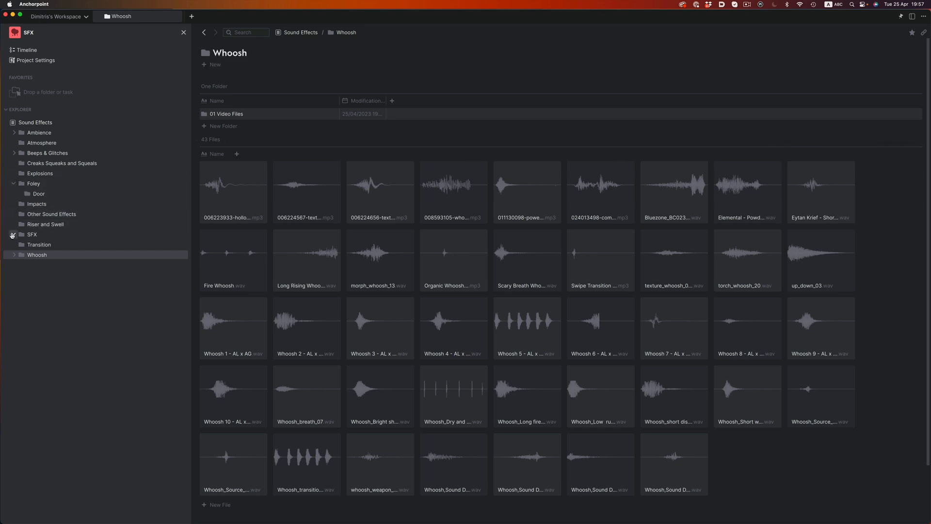
{"action": "left_click", "coordinate": [13, 233]}
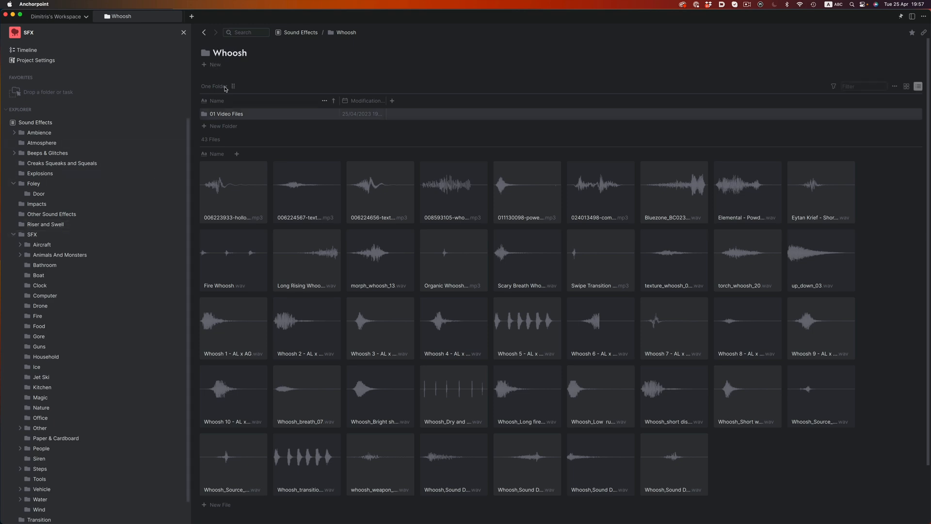
Search the SFX project for 'step' and open the Steps footstep folder from the results
{"action": "left_click", "coordinate": [245, 32]}
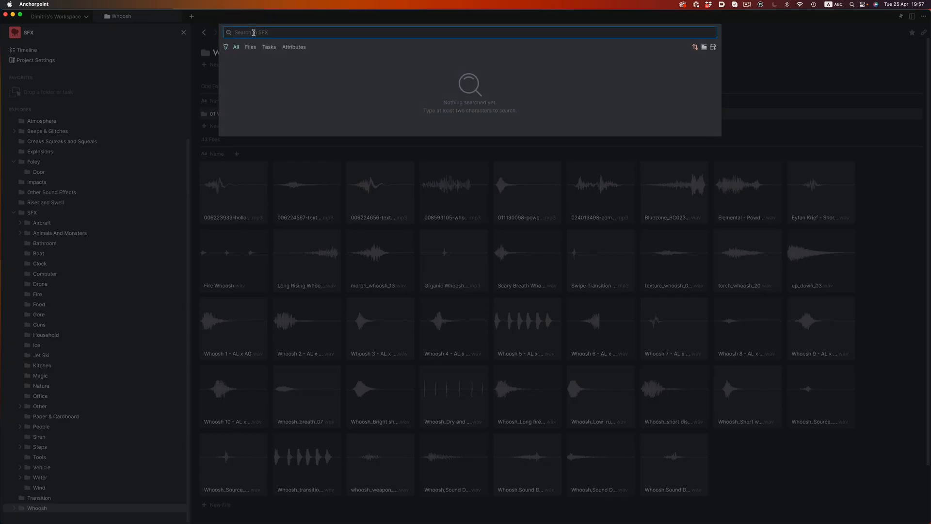
{"action": "type", "text": "step"}
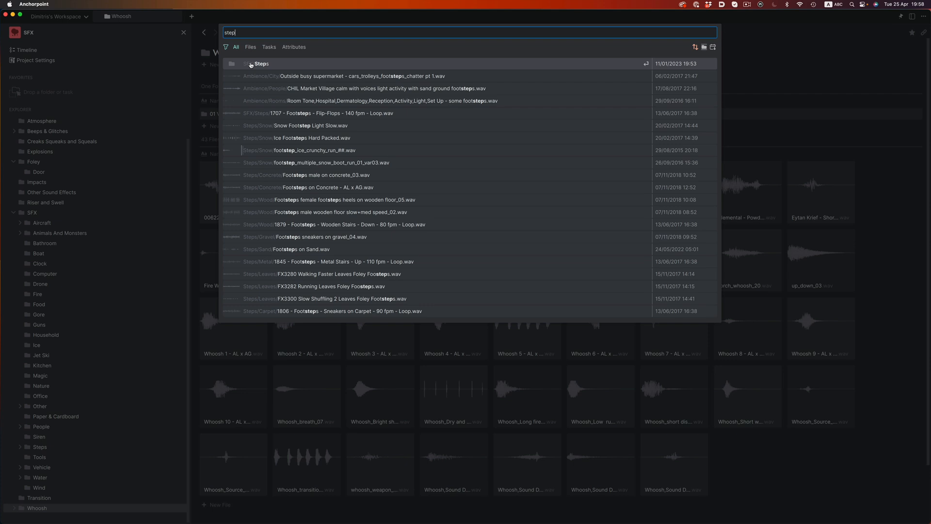
{"action": "left_click", "coordinate": [260, 64]}
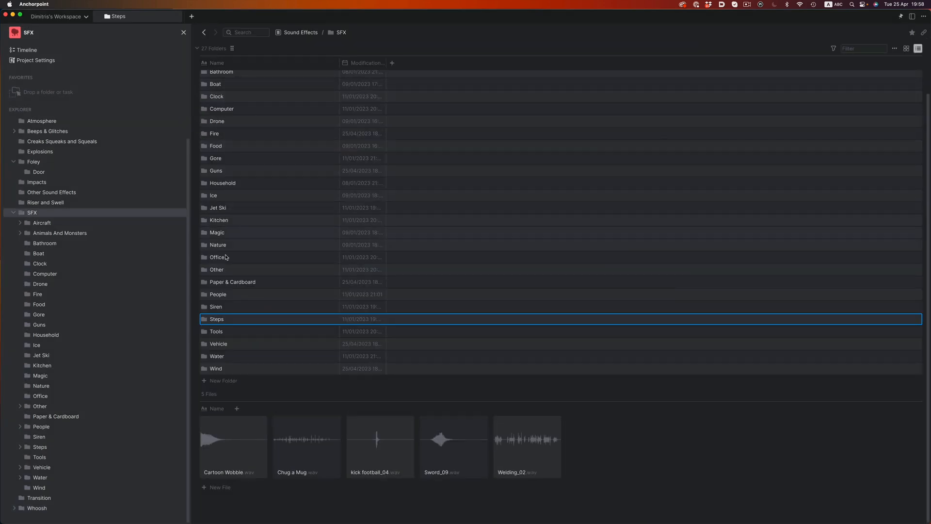
{"action": "double_click", "coordinate": [216, 319]}
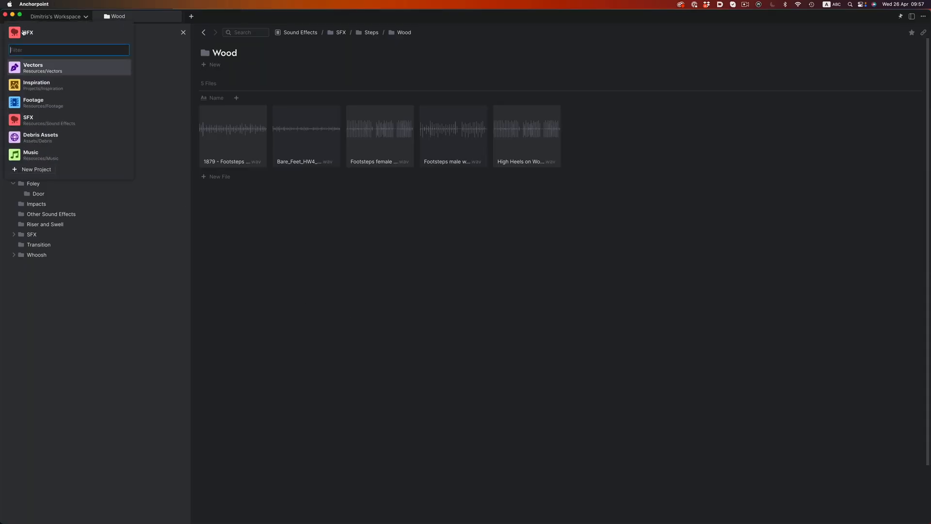
Switch to the Music project's [03] Artlist folder and preview tracks including bloom by kooma
{"action": "left_click", "coordinate": [31, 155]}
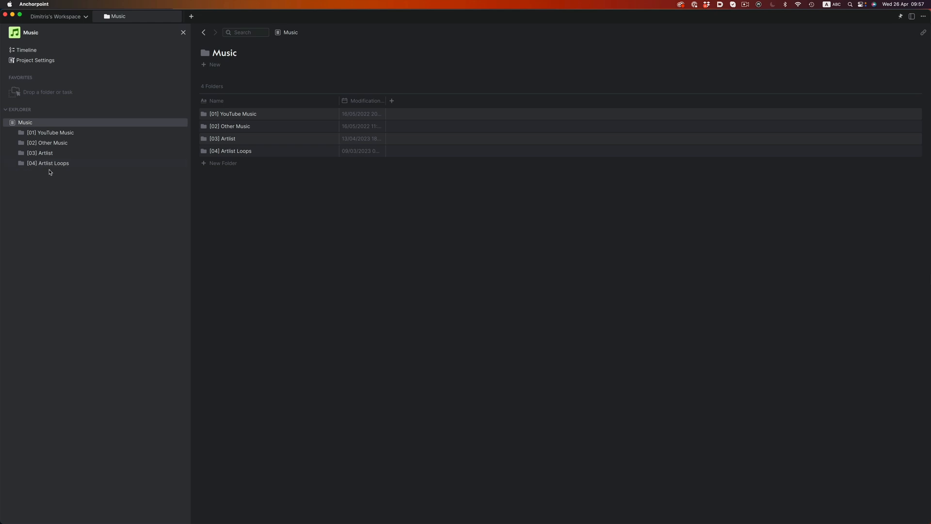
{"action": "left_click", "coordinate": [40, 152]}
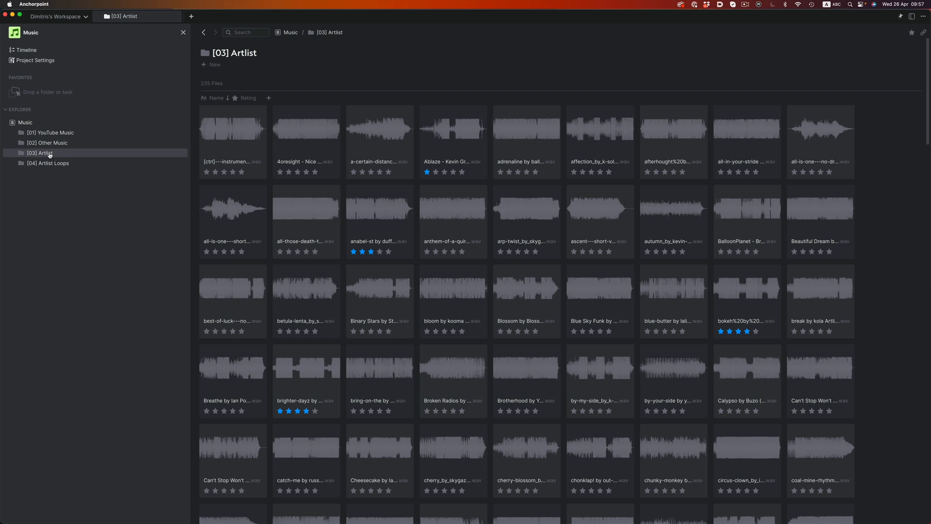
{"action": "mouse_move", "coordinate": [117, 192]}
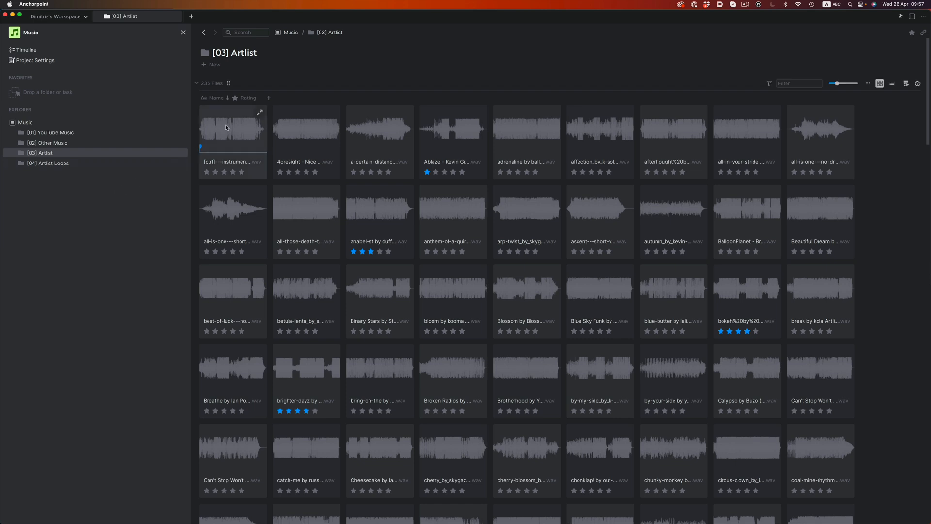
{"action": "mouse_move", "coordinate": [307, 215]}
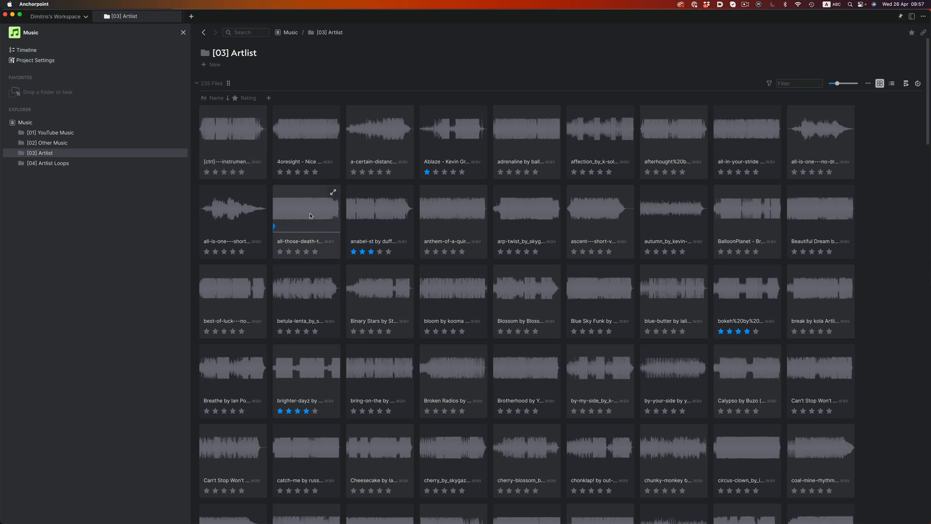
{"action": "mouse_move", "coordinate": [359, 217]}
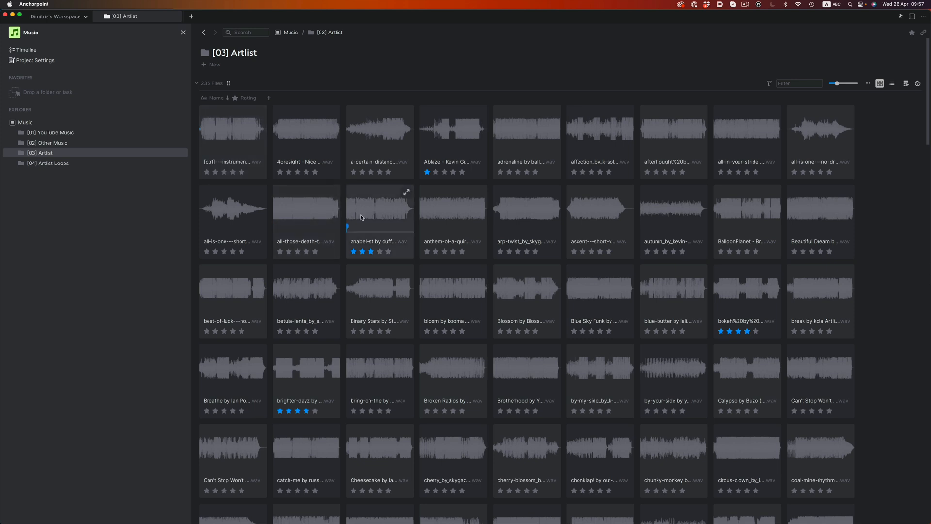
{"action": "mouse_move", "coordinate": [290, 293]}
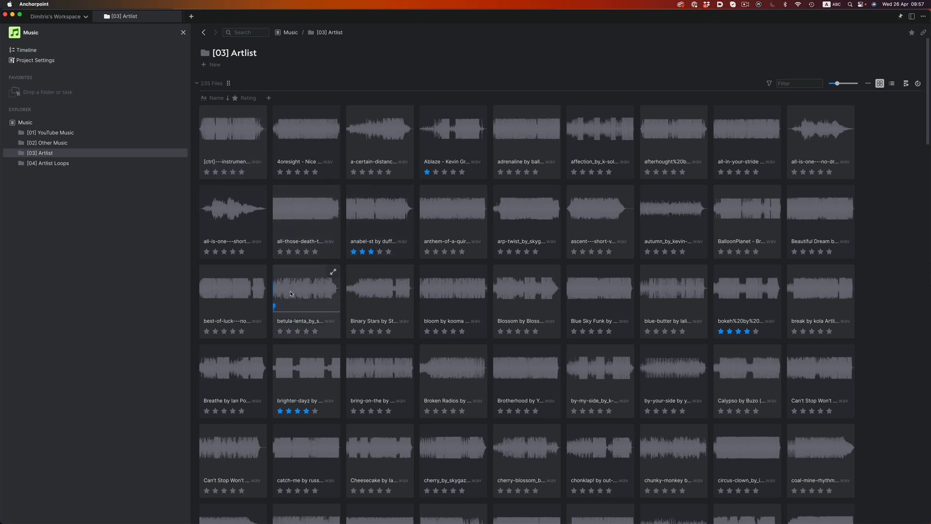
{"action": "left_click", "coordinate": [285, 288]}
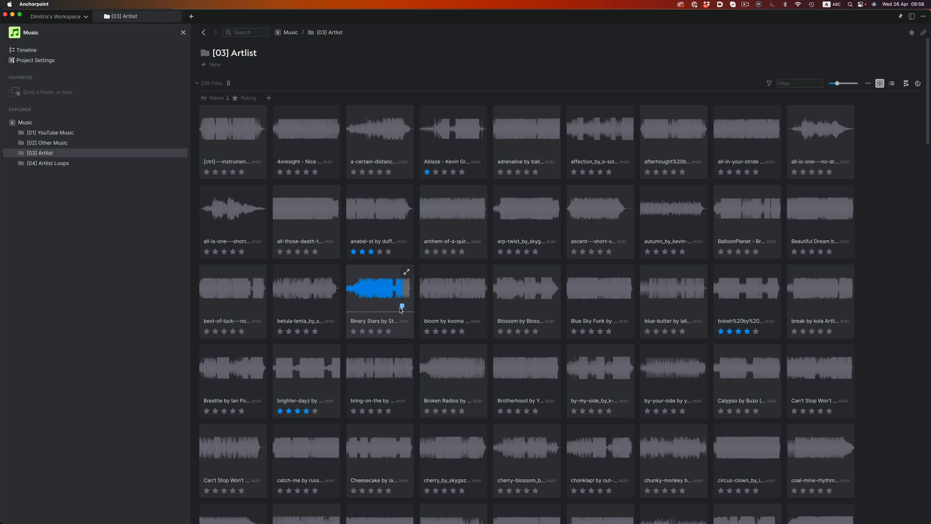
{"action": "left_click", "coordinate": [452, 288]}
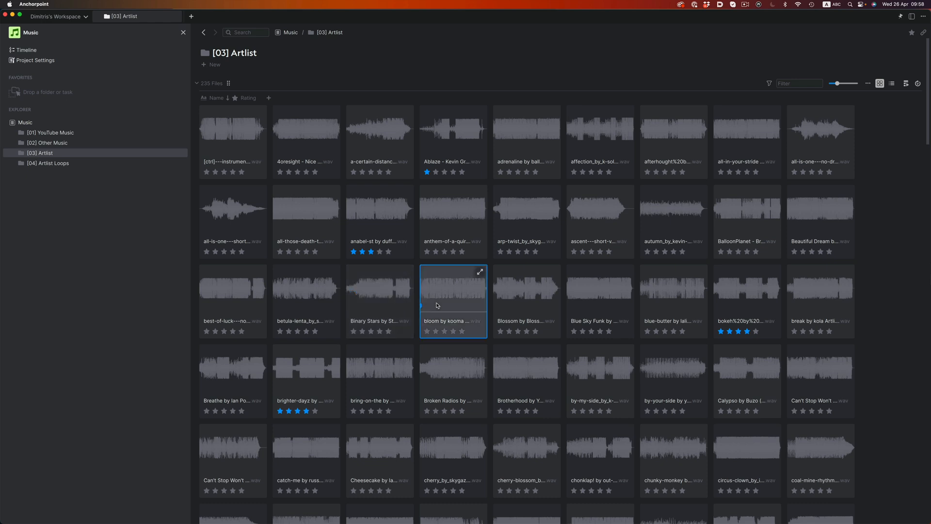
{"action": "left_click", "coordinate": [452, 288]}
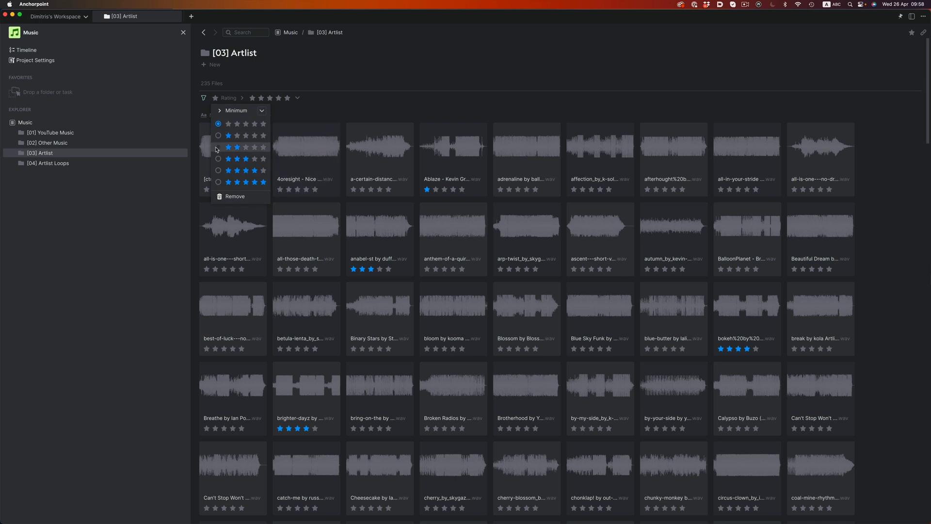
Remove the minimum star-rating filter so all 235 Artlist tracks show again
{"action": "left_click", "coordinate": [218, 135]}
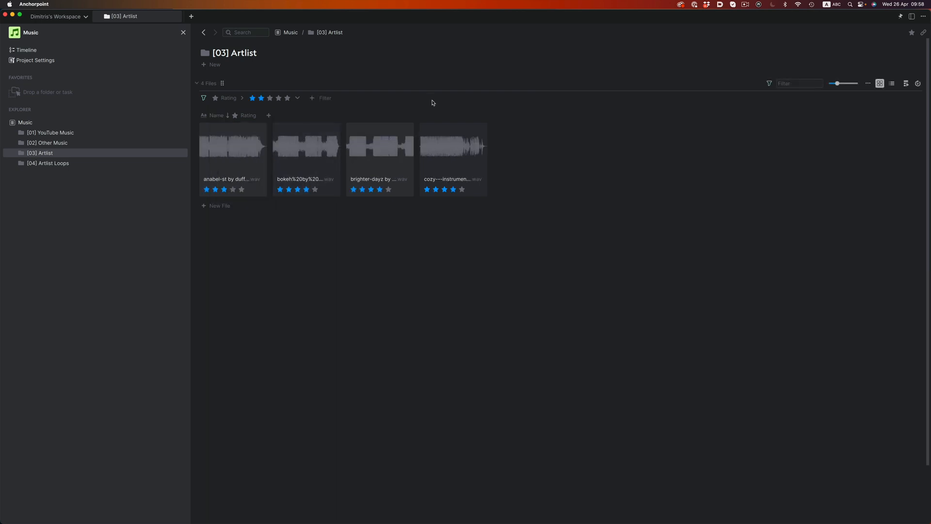
{"action": "mouse_move", "coordinate": [432, 102]}
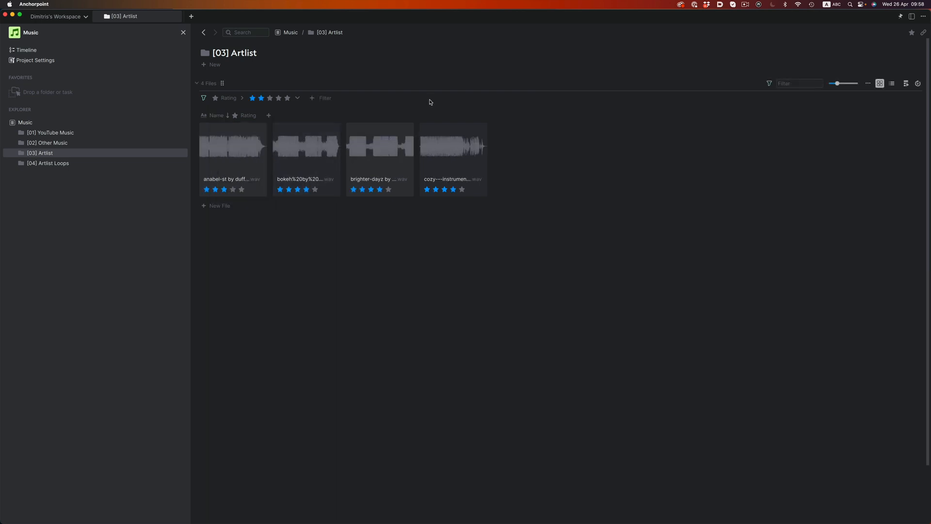
{"action": "left_click", "coordinate": [229, 98]}
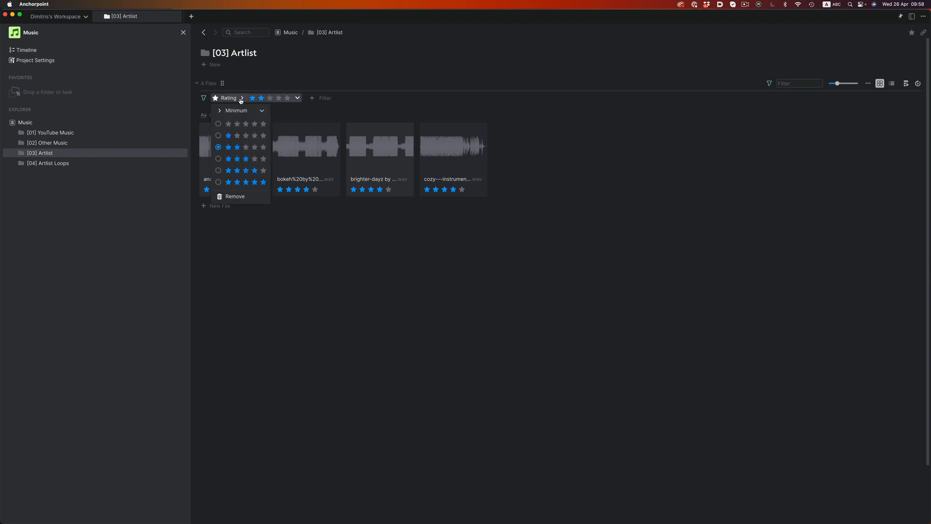
{"action": "left_click", "coordinate": [234, 196]}
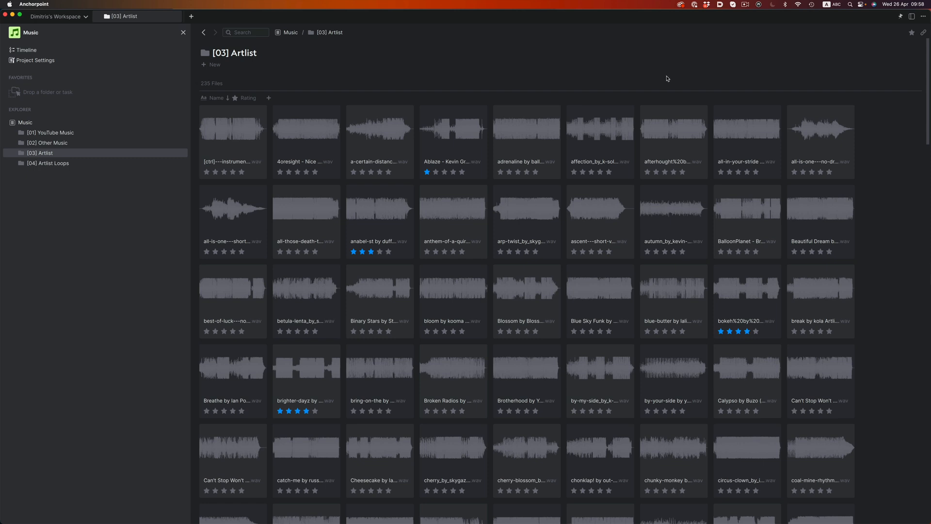
{"action": "mouse_move", "coordinate": [691, 91]}
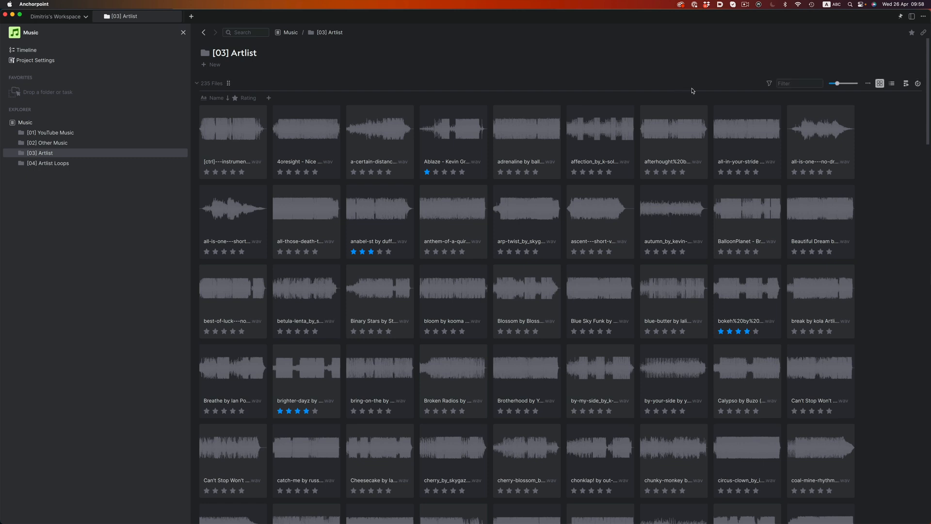
{"action": "mouse_move", "coordinate": [899, 88]}
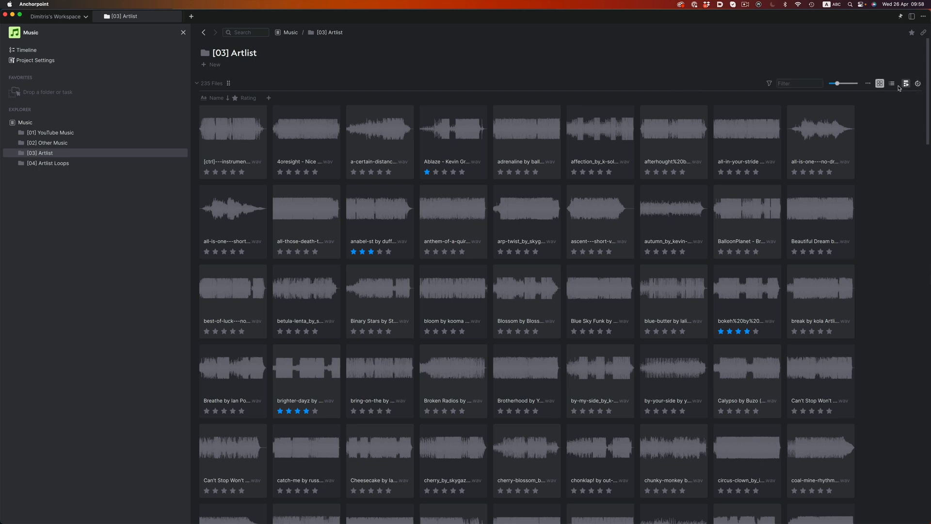
Show the Artlist files as a detailed table and start a folder search
{"action": "left_click", "coordinate": [891, 83]}
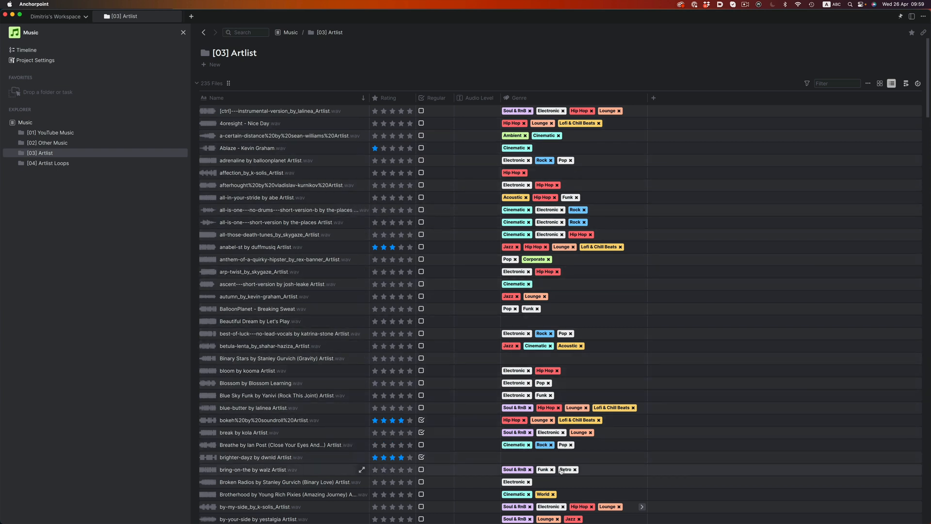
{"action": "left_click", "coordinate": [837, 83]}
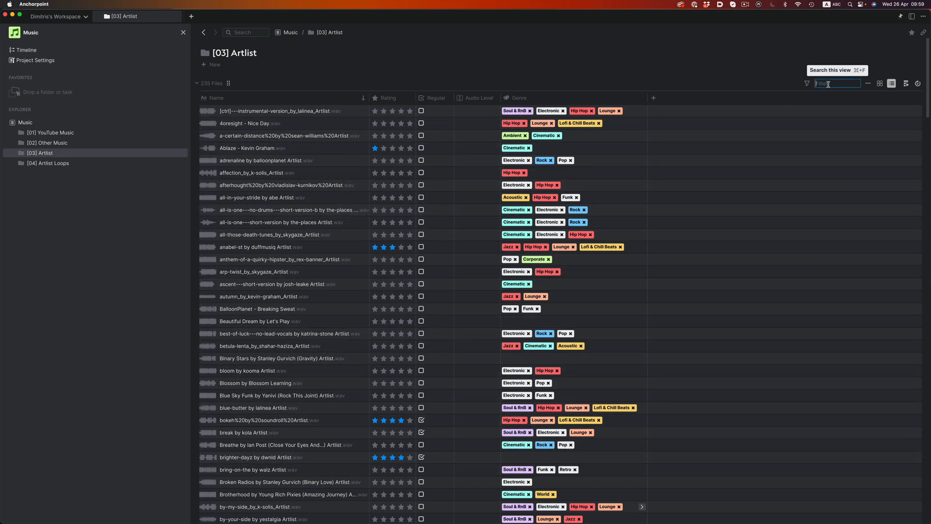
Filter the Artlist table by 'pop', narrowing it to the 10 pop-tagged tracks
{"action": "type", "text": "pop"}
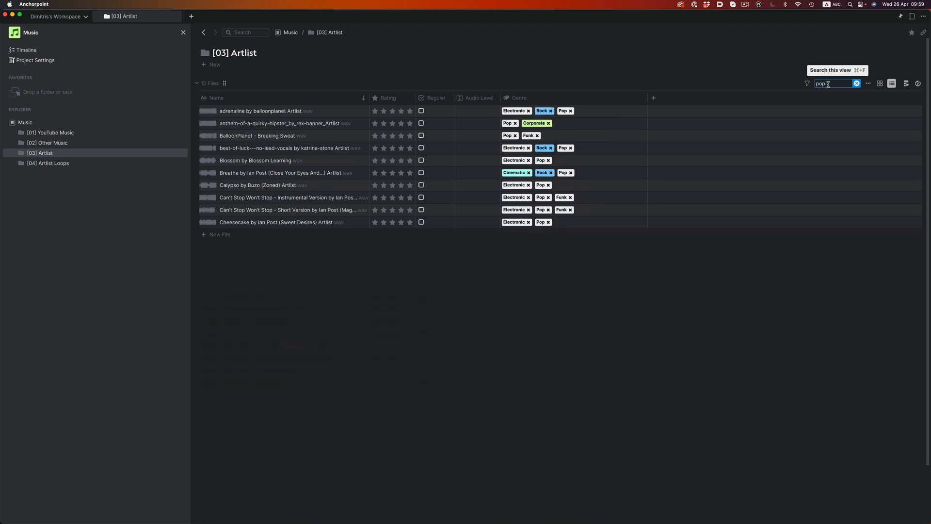
{"action": "left_click", "coordinate": [856, 83]}
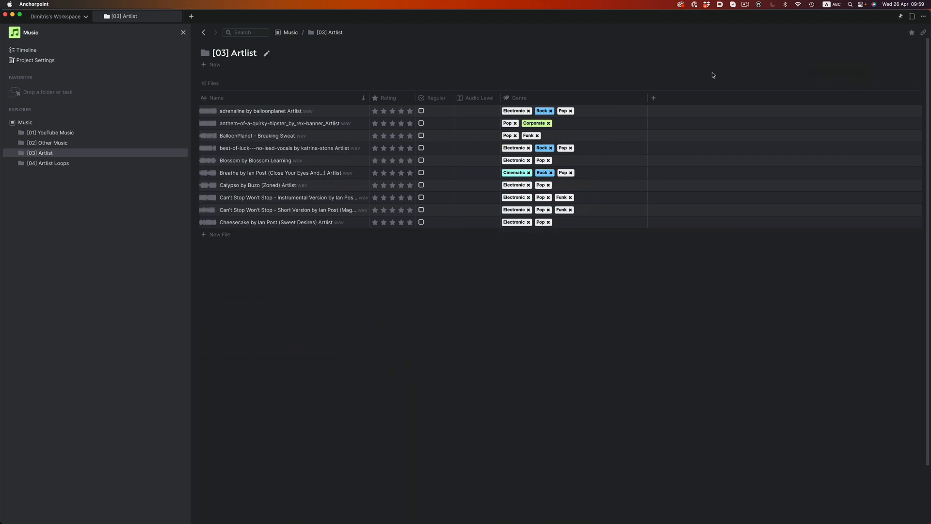
{"action": "mouse_move", "coordinate": [442, 65]}
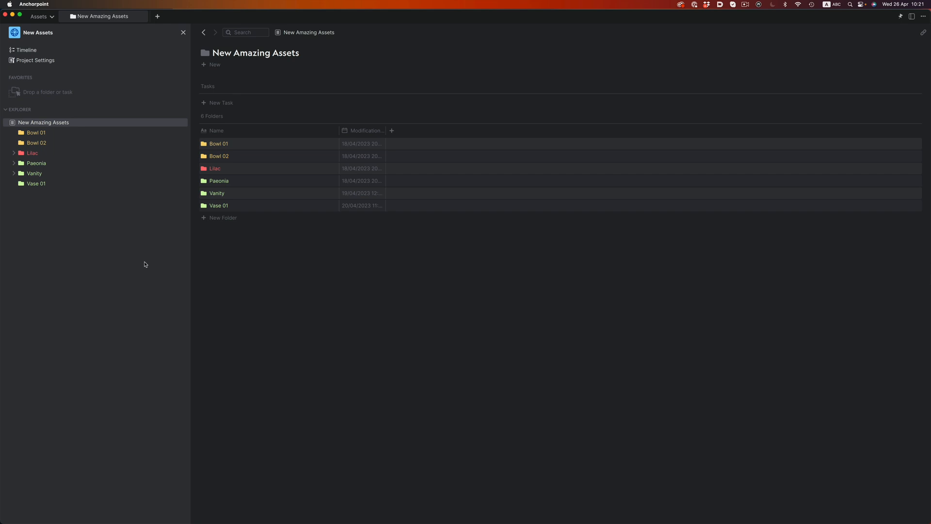
{"action": "left_click", "coordinate": [36, 60]}
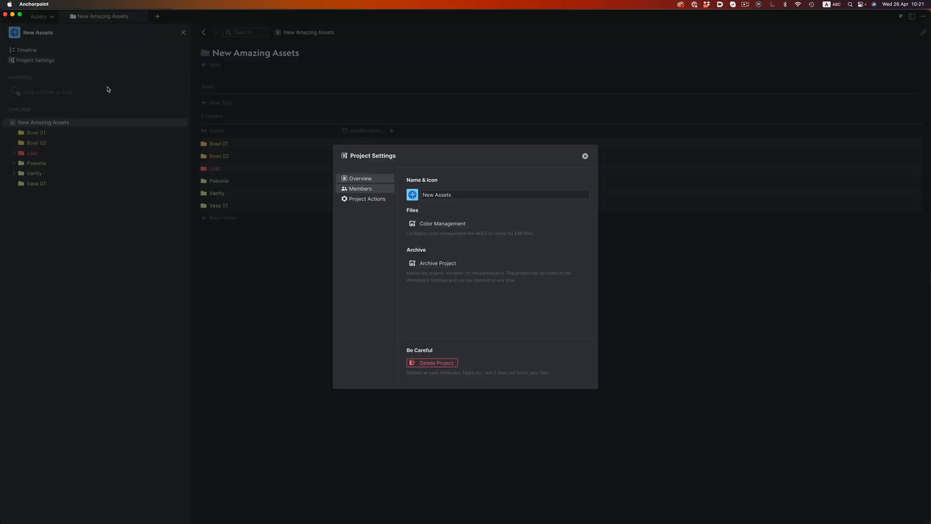
{"action": "left_click", "coordinate": [359, 189]}
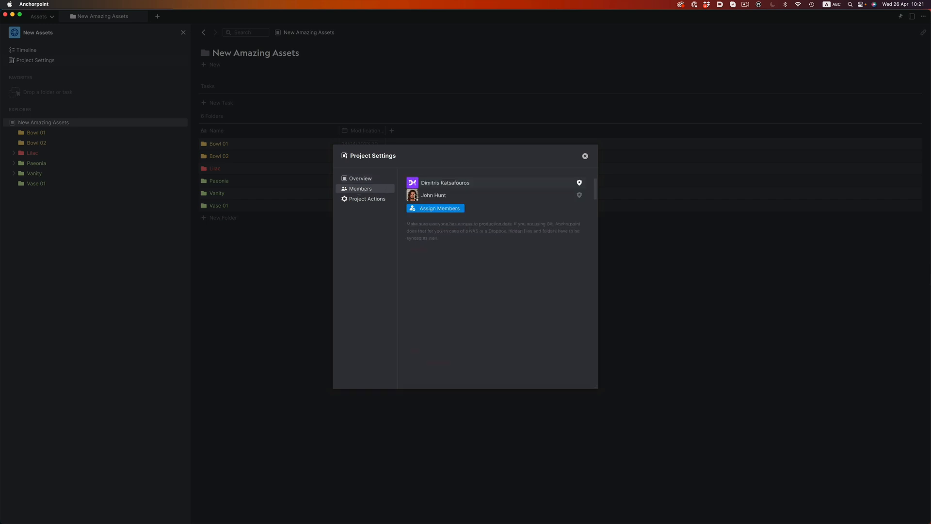
{"action": "left_click", "coordinate": [584, 156]}
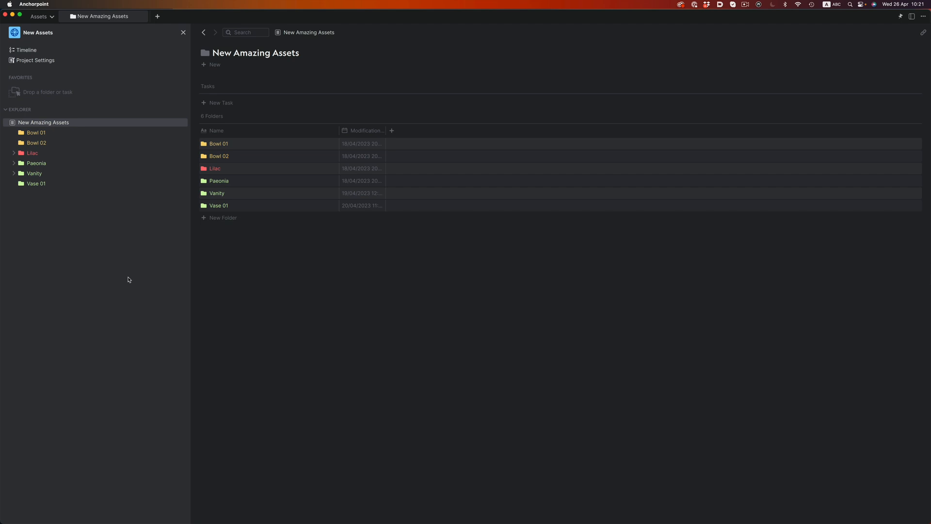
{"action": "mouse_move", "coordinate": [36, 142]}
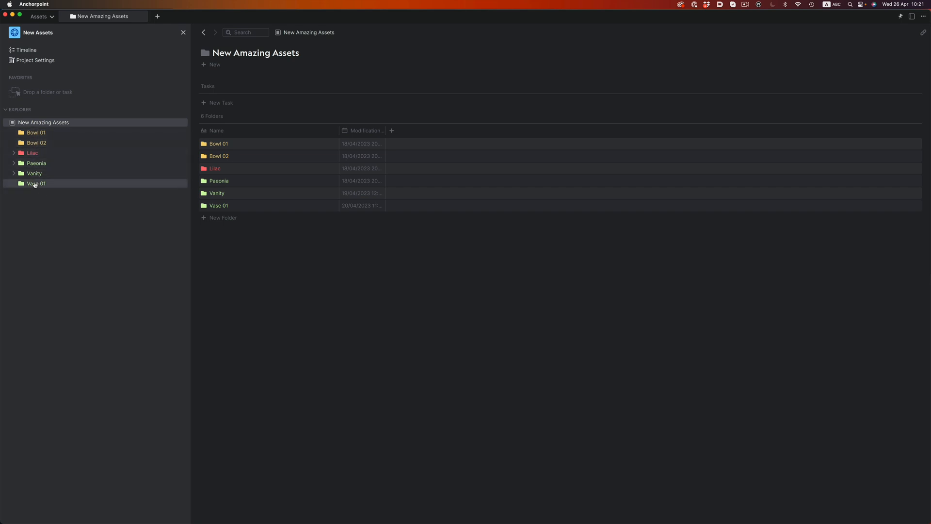
{"action": "mouse_move", "coordinate": [36, 142]}
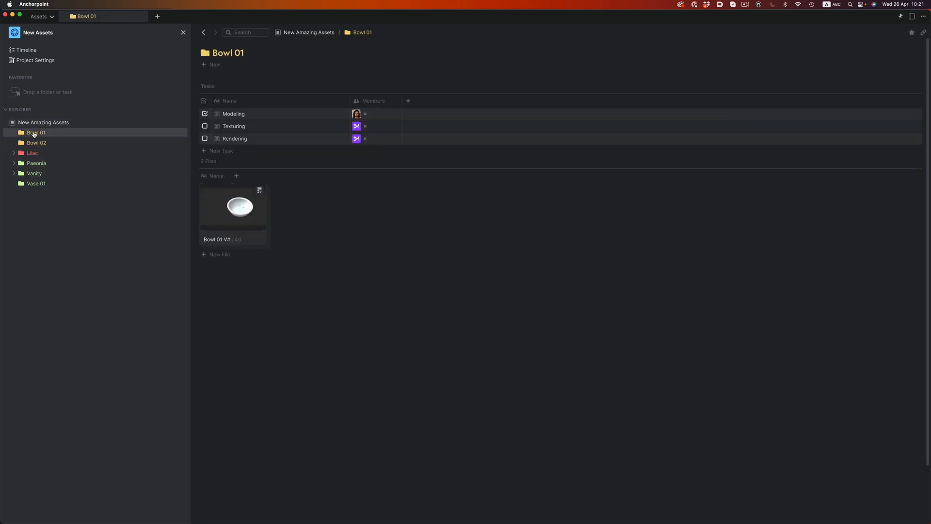
Browse the Lilac folder, then return to the Bowl 01 folder with its tasks
{"action": "left_click", "coordinate": [32, 153]}
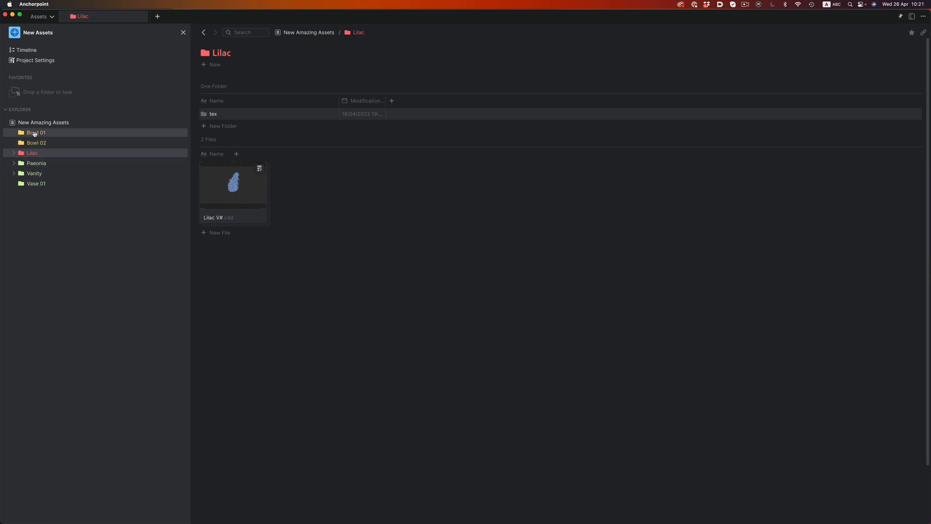
{"action": "left_click", "coordinate": [36, 133]}
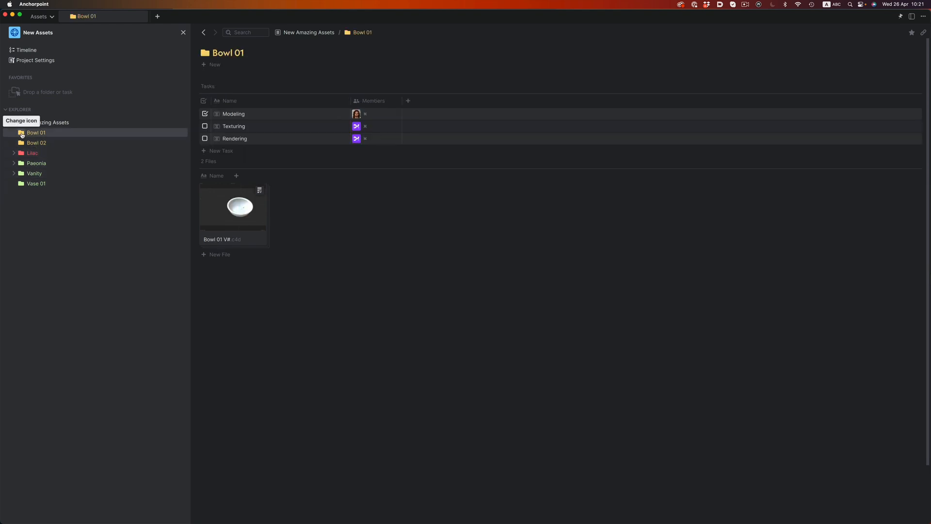
{"action": "left_click", "coordinate": [21, 133]}
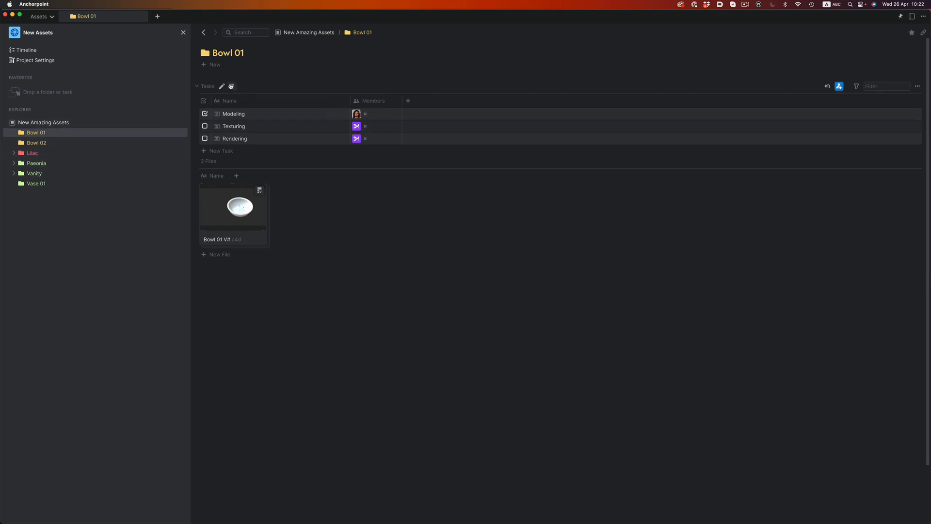
Check off the remaining Bowl 01 tasks and add a Review Process tag column
{"action": "left_click", "coordinate": [197, 86]}
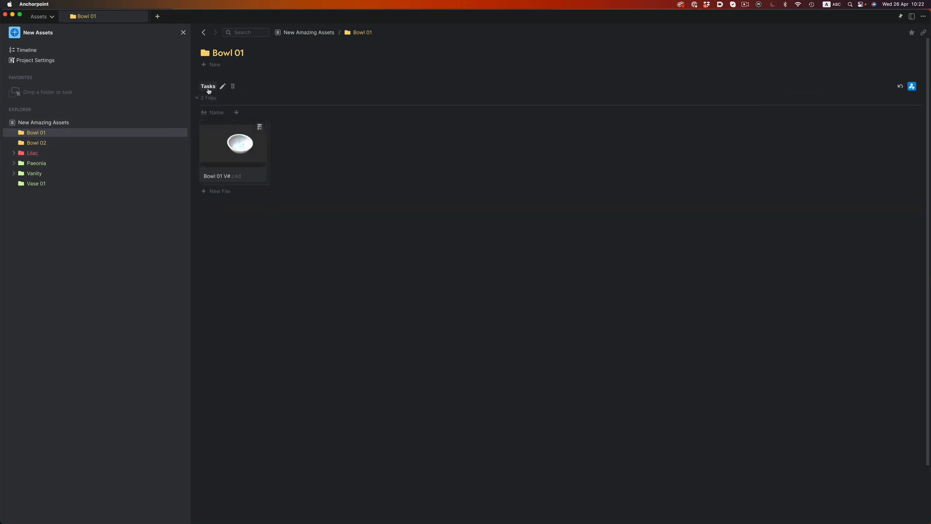
{"action": "left_click", "coordinate": [197, 86]}
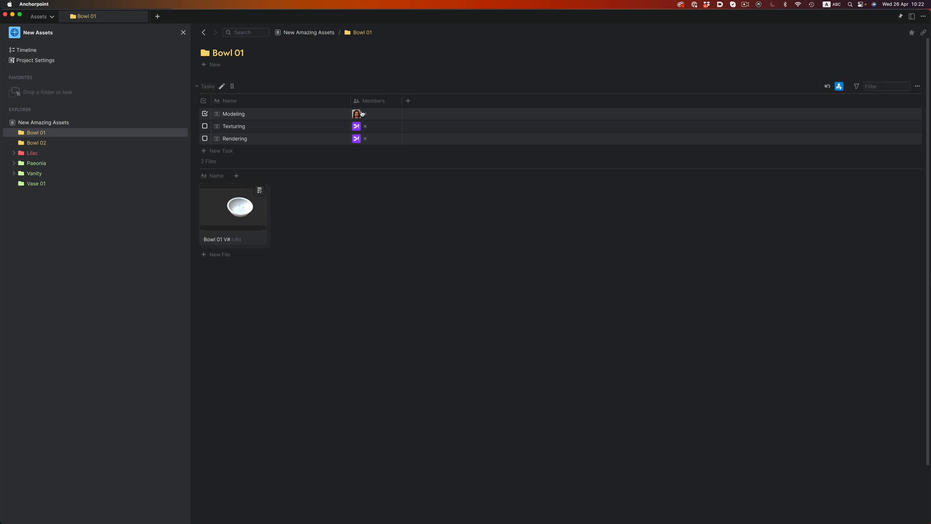
{"action": "mouse_move", "coordinate": [355, 138]}
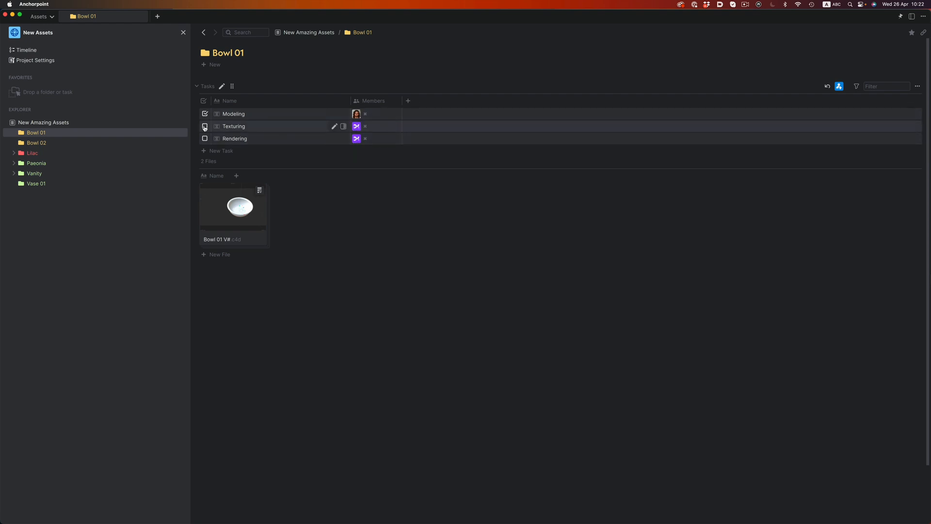
{"action": "left_click", "coordinate": [205, 126]}
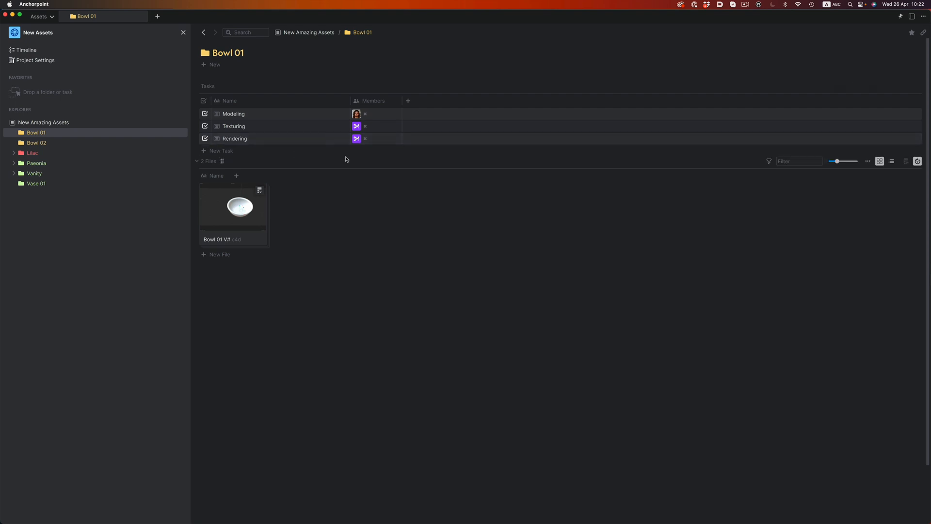
{"action": "left_click", "coordinate": [408, 100]}
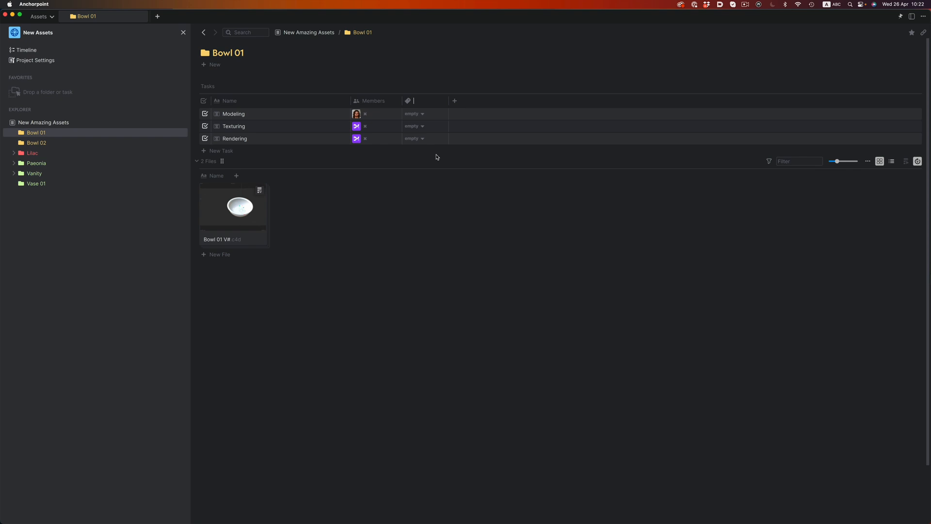
Tag Modeling as Under Review and Texturing and Rendering as Approved
{"action": "left_click", "coordinate": [414, 114]}
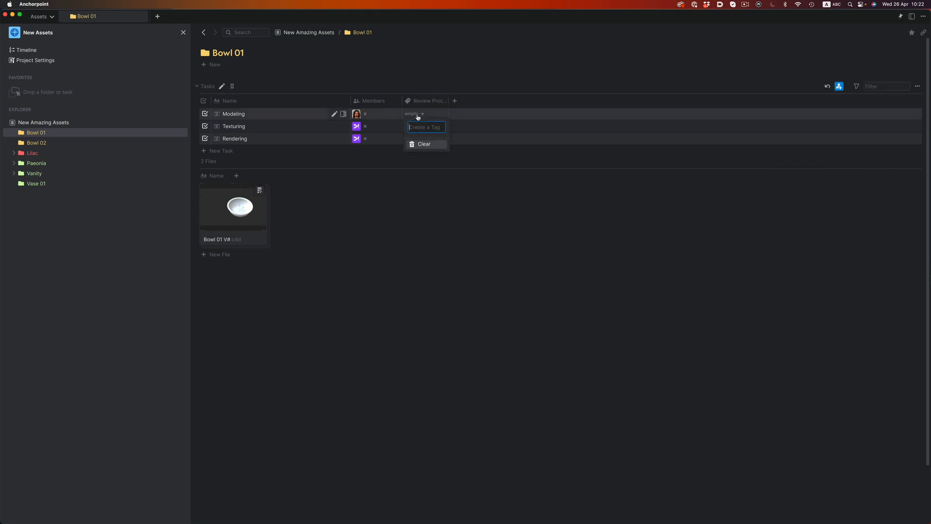
{"action": "type", "text": "Under Revi"}
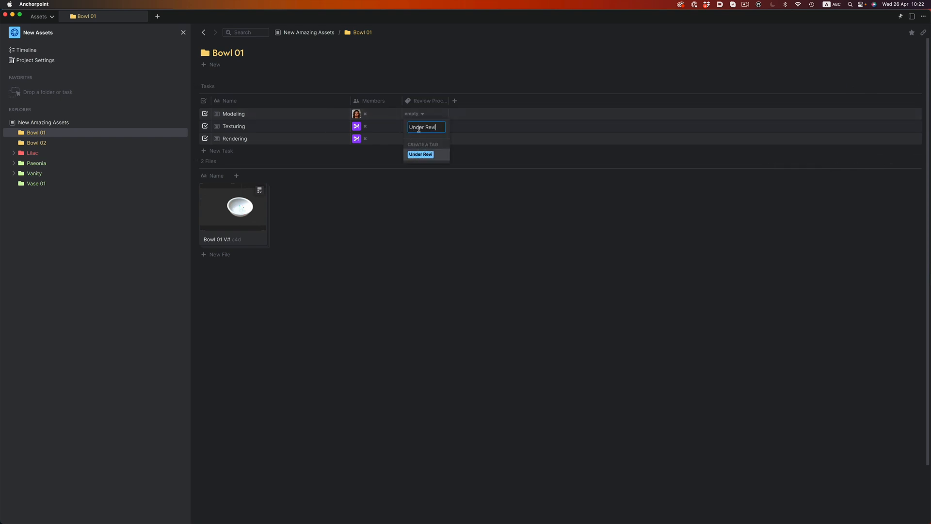
{"action": "left_click", "coordinate": [420, 155]}
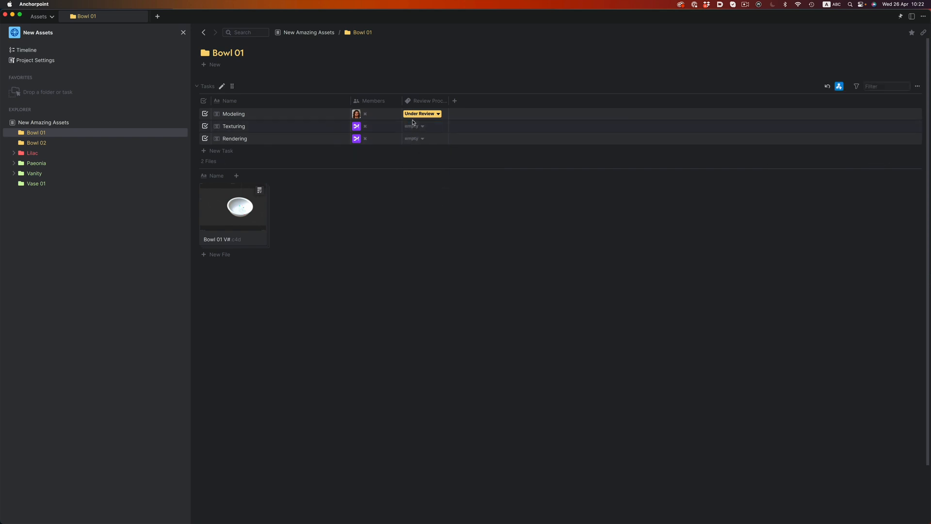
{"action": "left_click", "coordinate": [414, 126]}
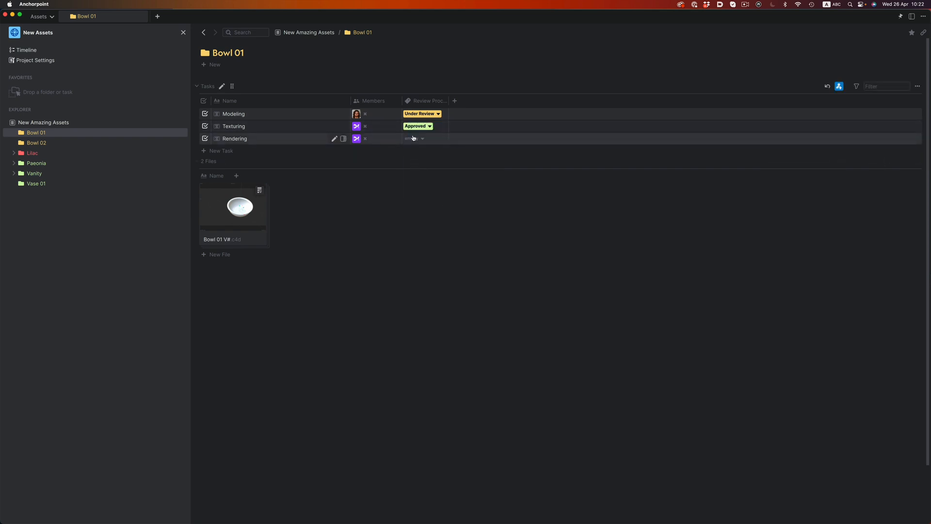
{"action": "left_click", "coordinate": [414, 138]}
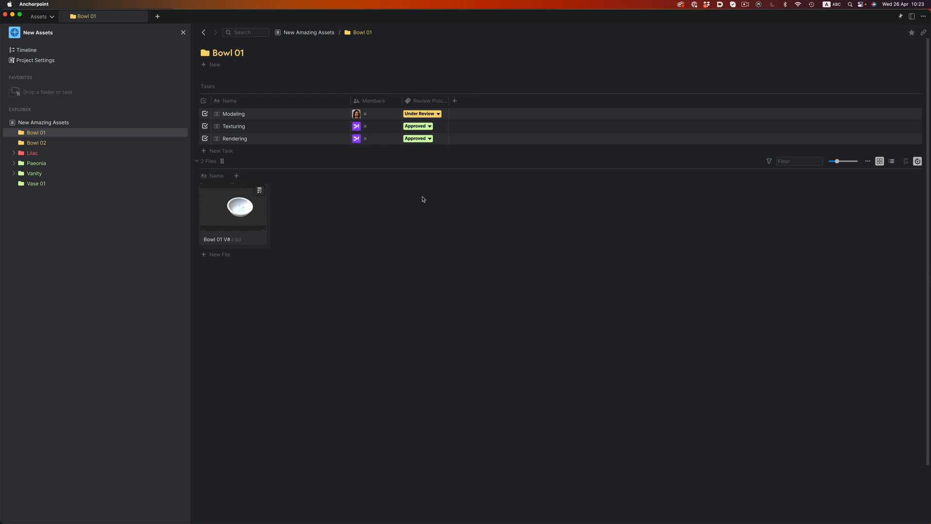
Unfold the Vase 01 version stack to reveal the older V2 and V1 files
{"action": "left_click", "coordinate": [36, 183]}
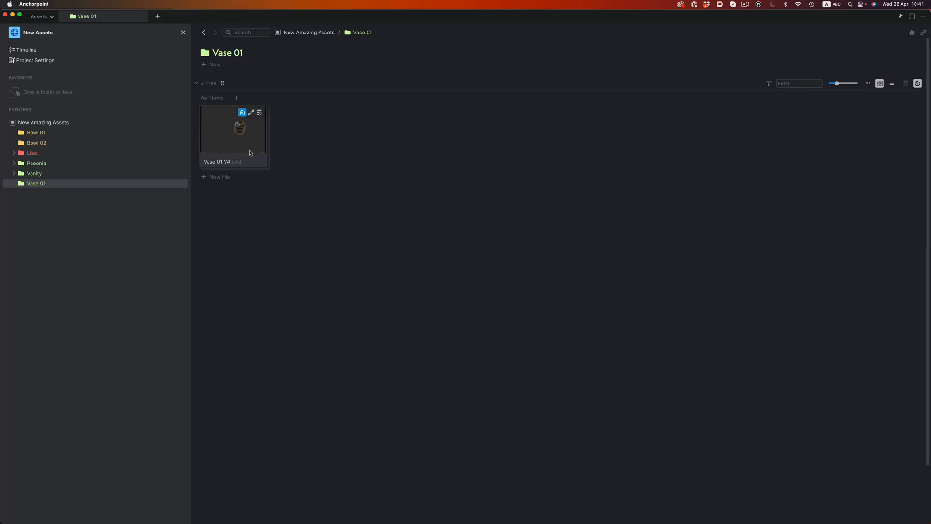
{"action": "left_click", "coordinate": [233, 129]}
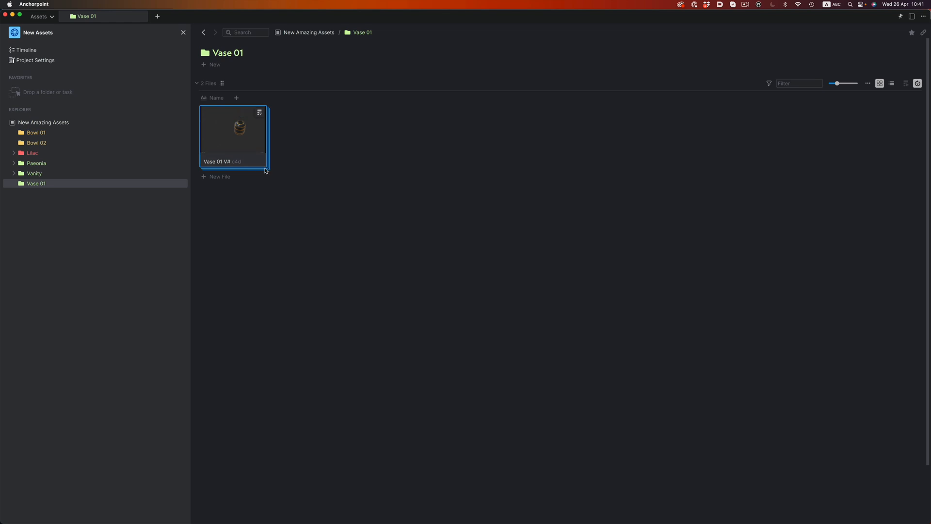
{"action": "left_click", "coordinate": [260, 112]}
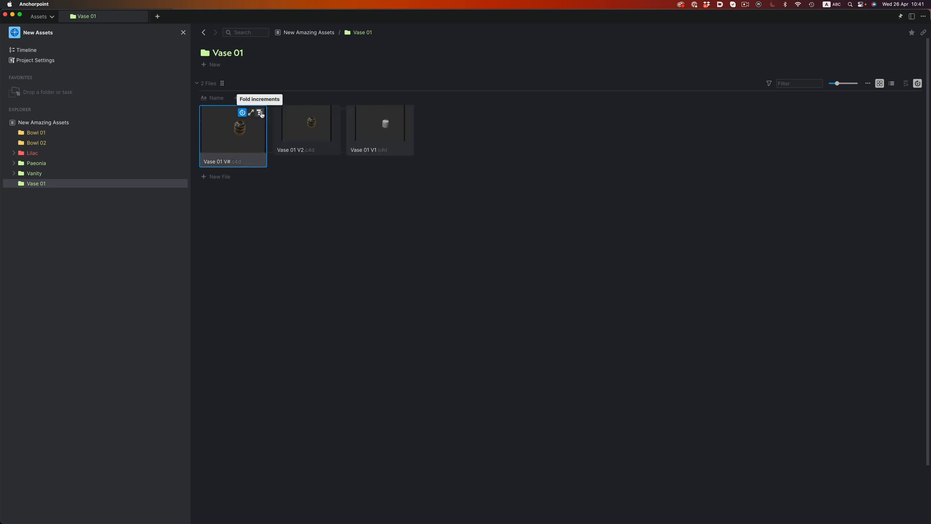
{"action": "mouse_move", "coordinate": [308, 125]}
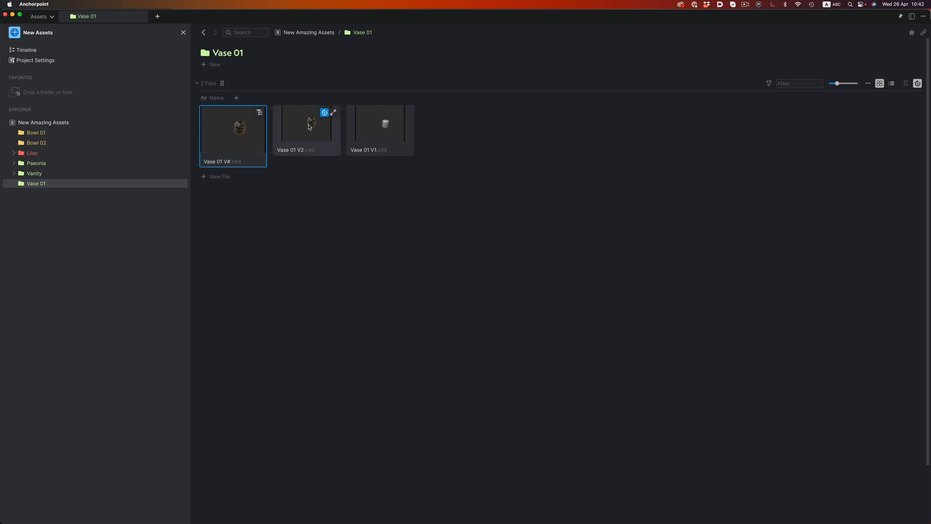
{"action": "mouse_move", "coordinate": [395, 162]}
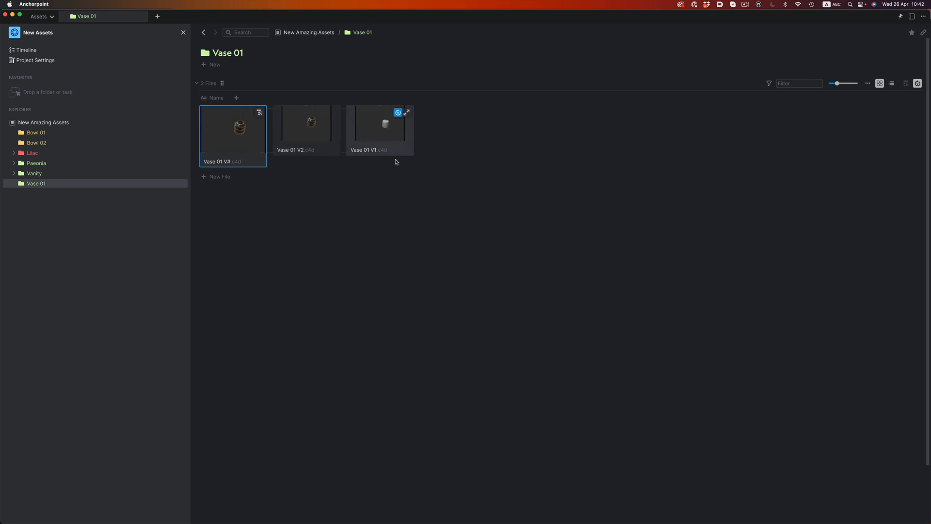
{"action": "mouse_move", "coordinate": [391, 183]}
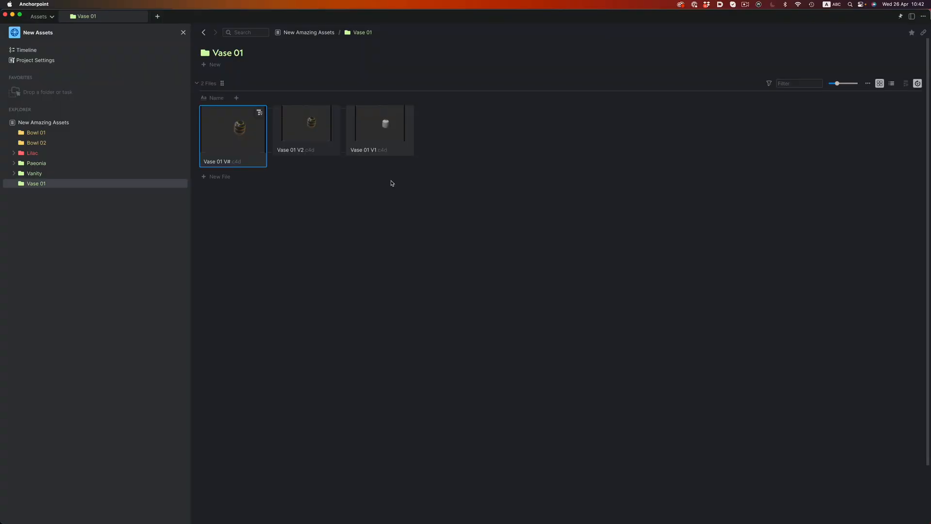
{"action": "mouse_move", "coordinate": [390, 133]}
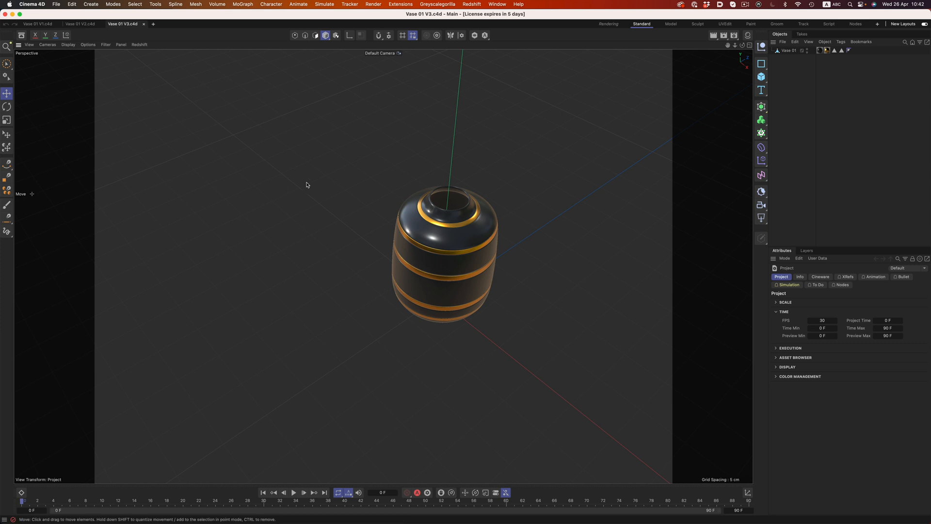
Recolour the Vase 01 Gold material's base colour to pink and save, producing Vase 01 V3
{"action": "left_click", "coordinate": [748, 35]}
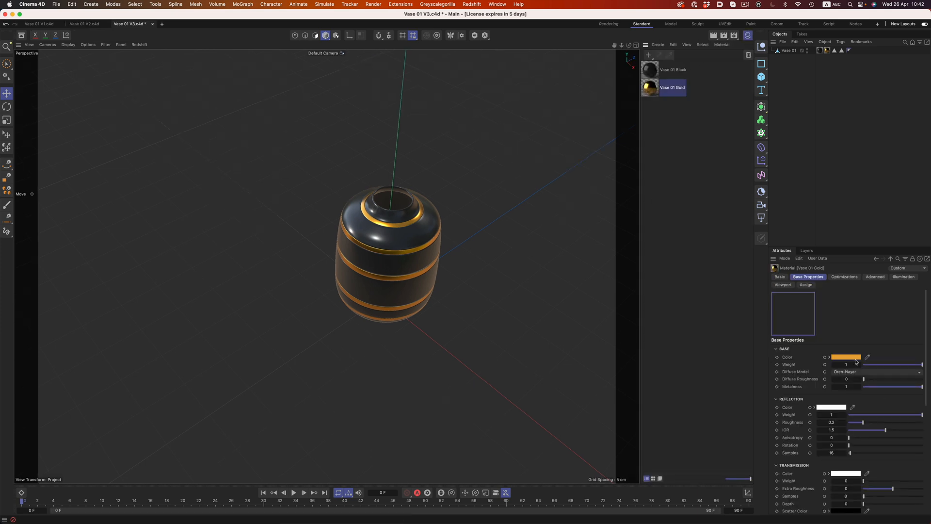
{"action": "left_click", "coordinate": [829, 357]}
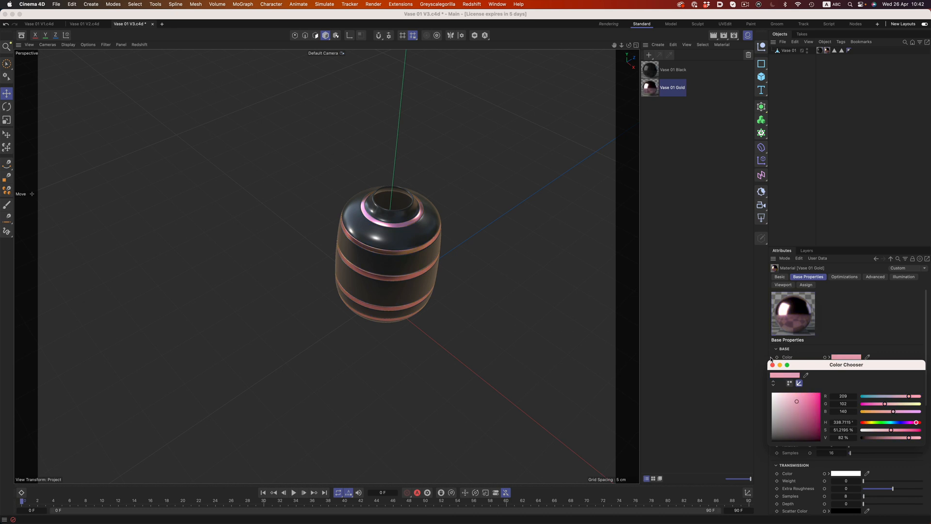
{"action": "left_click", "coordinate": [57, 3]}
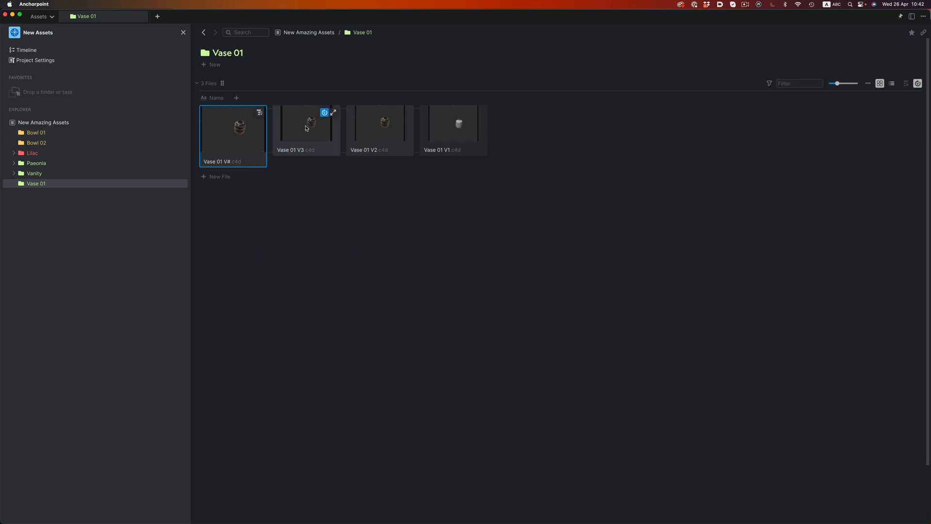
{"action": "double_click", "coordinate": [307, 123]}
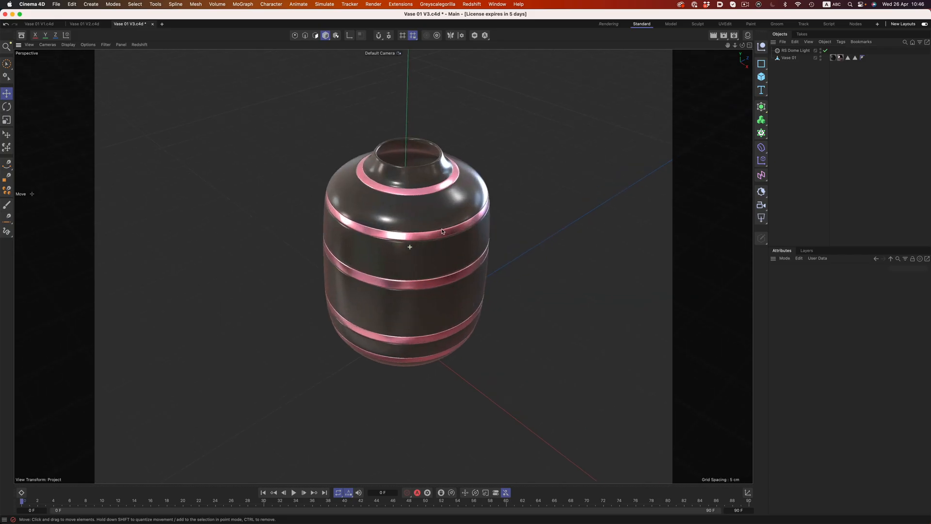
{"action": "left_click", "coordinate": [373, 4]}
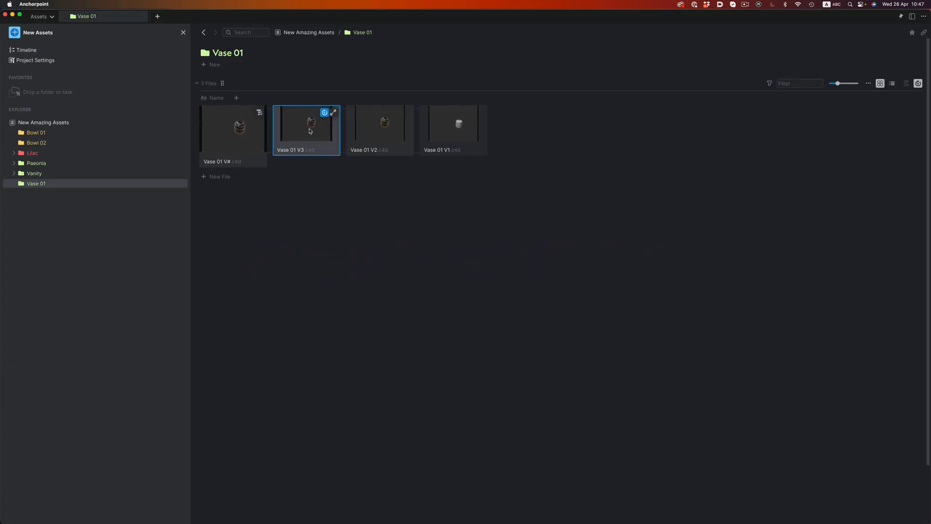
Refresh the Vase 01 V3 thumbnail, then return to the New Amazing Assets project root
{"action": "double_click", "coordinate": [306, 125]}
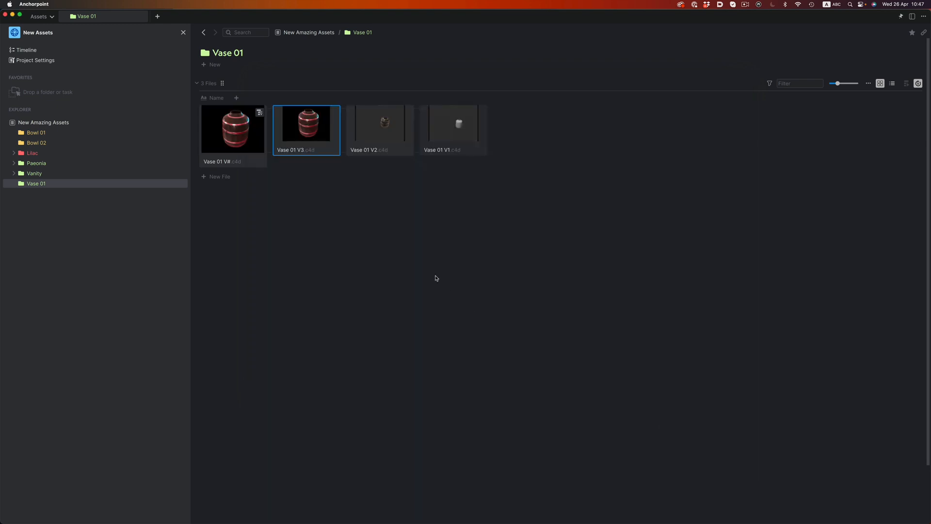
{"action": "left_click", "coordinate": [307, 32]}
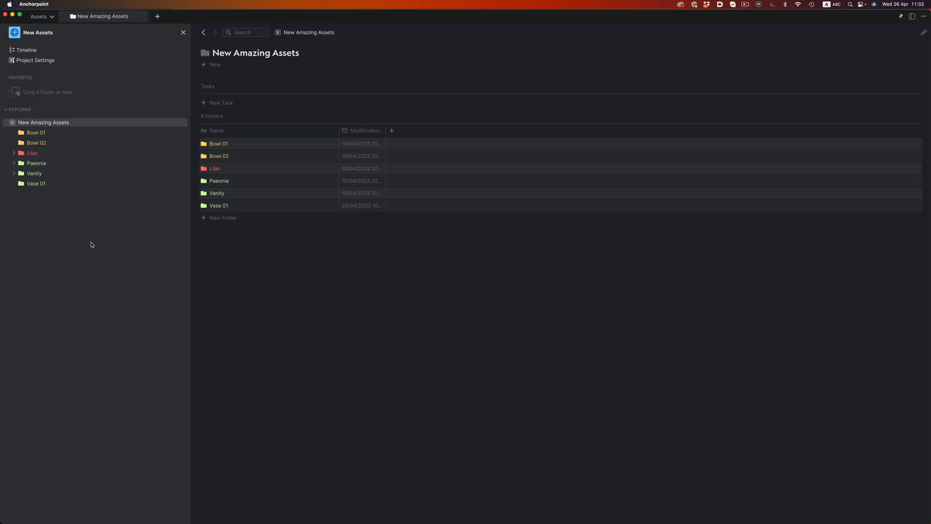
Reveal the New Amazing Assets project in Finder and expand the Vase 01 folder
{"action": "right_click", "coordinate": [44, 122]}
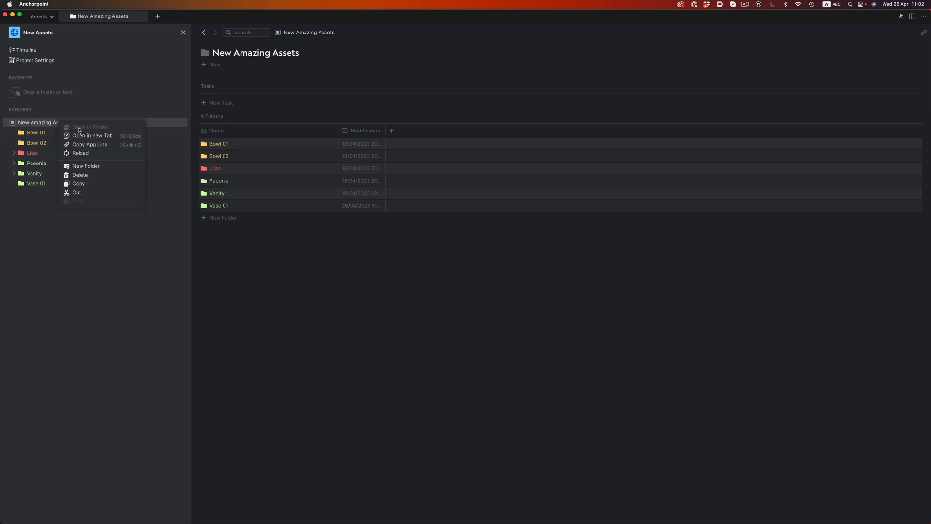
{"action": "left_click", "coordinate": [88, 126]}
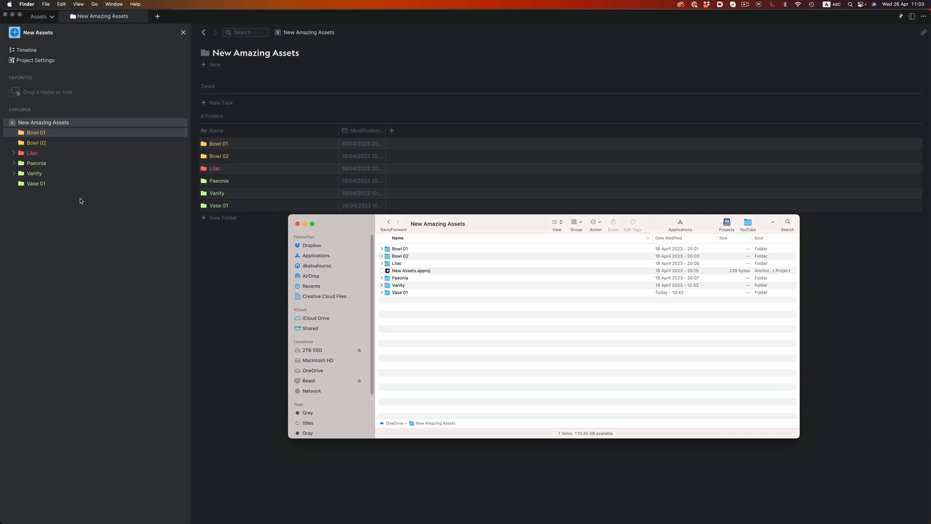
{"action": "mouse_move", "coordinate": [403, 292]}
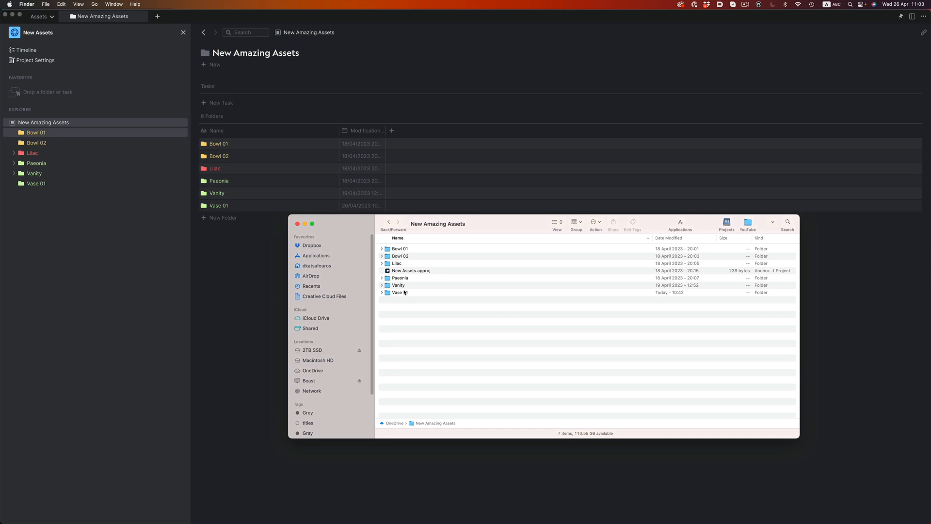
{"action": "left_click", "coordinate": [382, 292]}
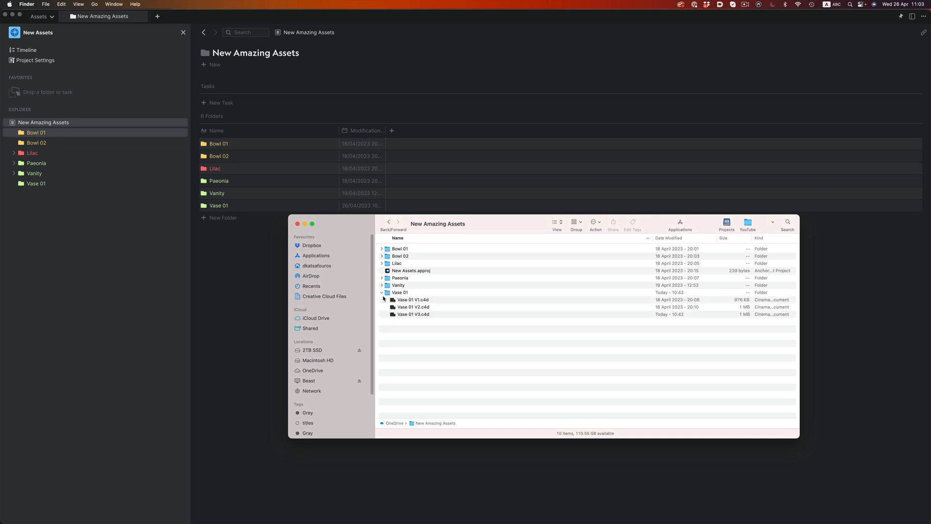
Open the latest Vase 01 file as a new version, creating V4 and V5 in the stack
{"action": "left_click", "coordinate": [36, 183]}
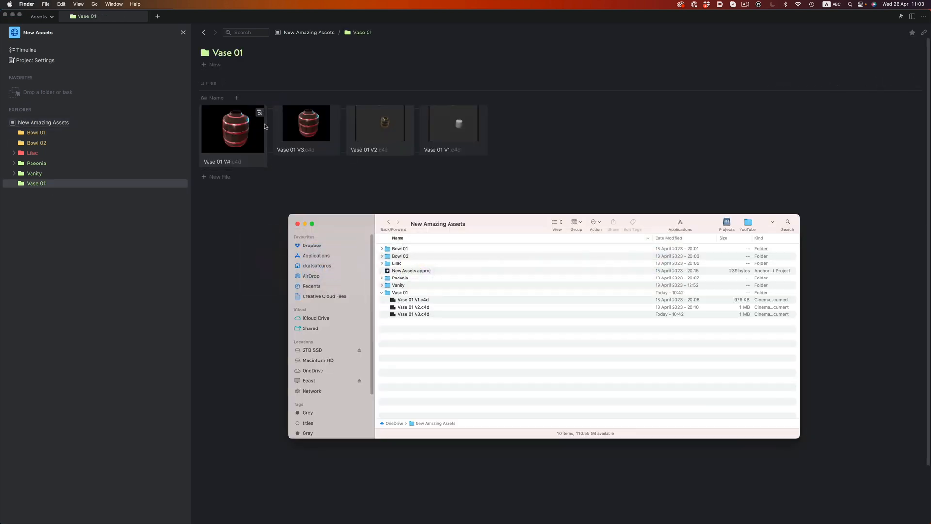
{"action": "right_click", "coordinate": [233, 129]}
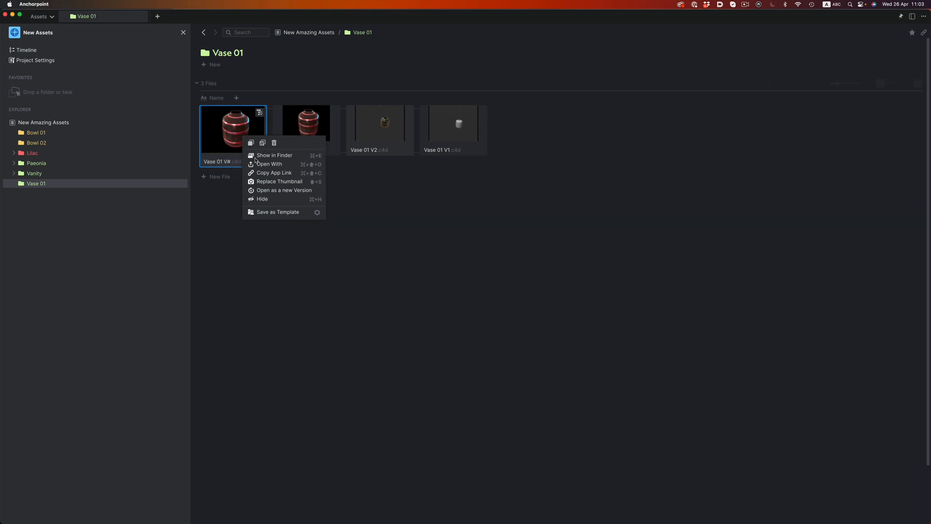
{"action": "left_click", "coordinate": [269, 164]}
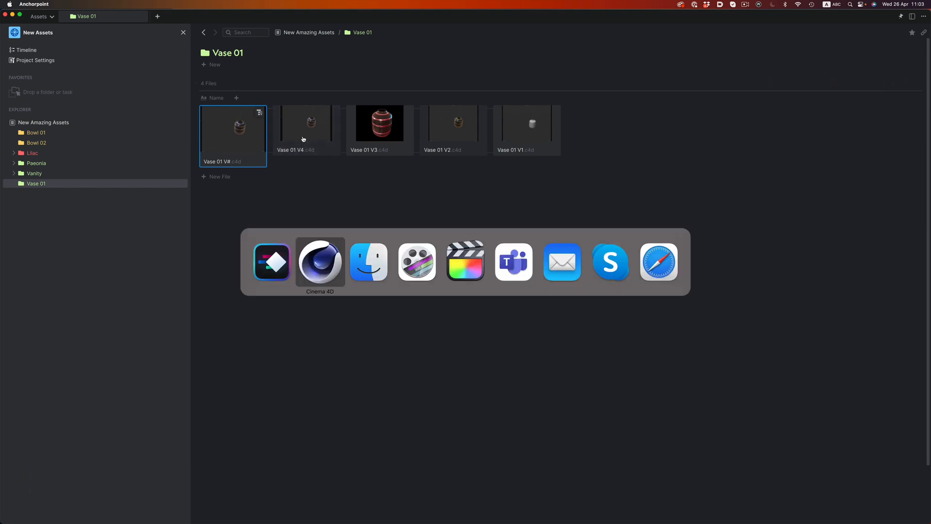
{"action": "left_click", "coordinate": [368, 261]}
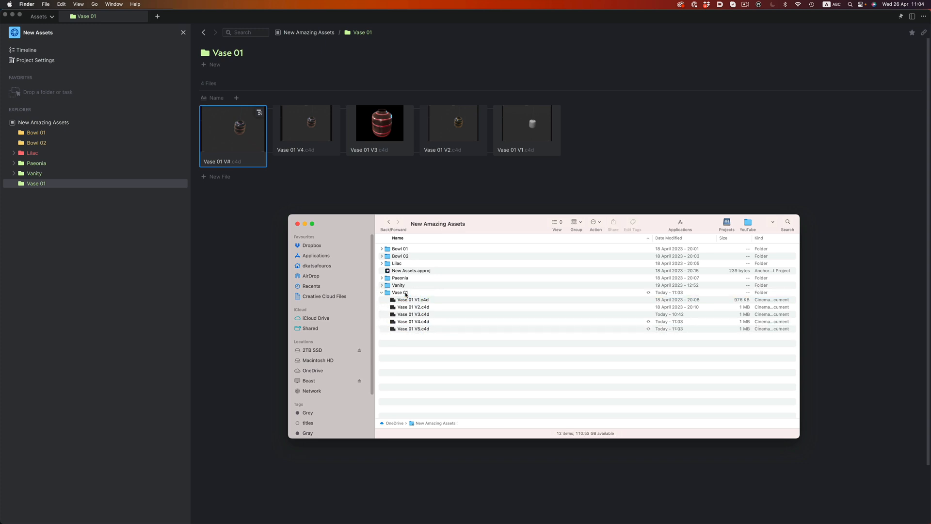
{"action": "left_click", "coordinate": [413, 329]}
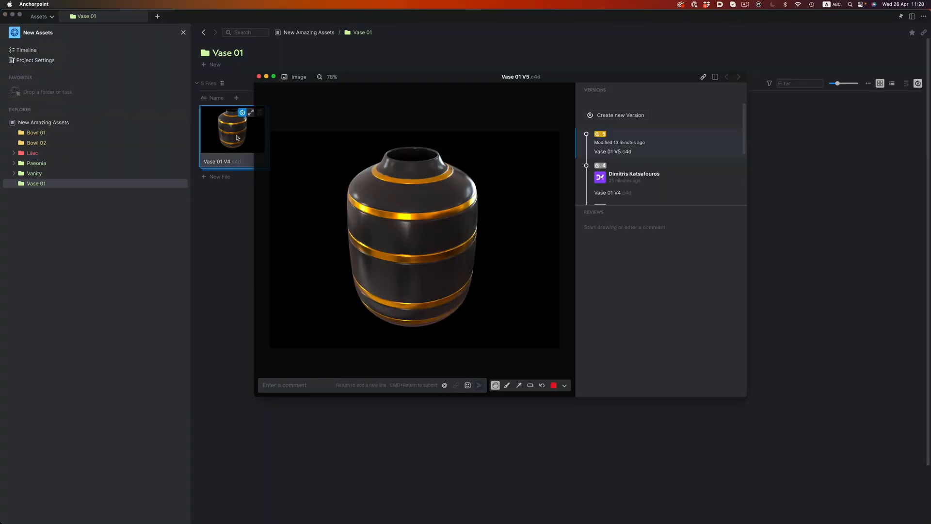
{"action": "mouse_move", "coordinate": [244, 153]}
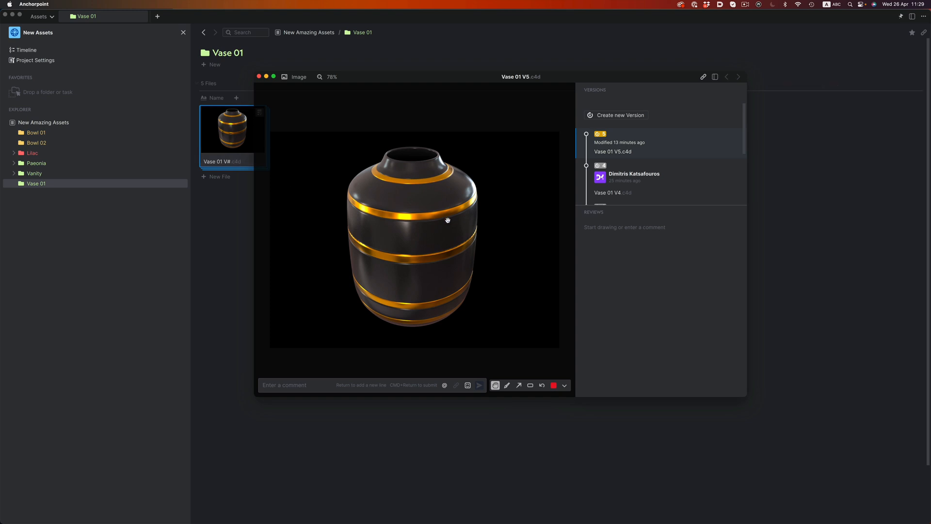
{"action": "mouse_move", "coordinate": [414, 216]}
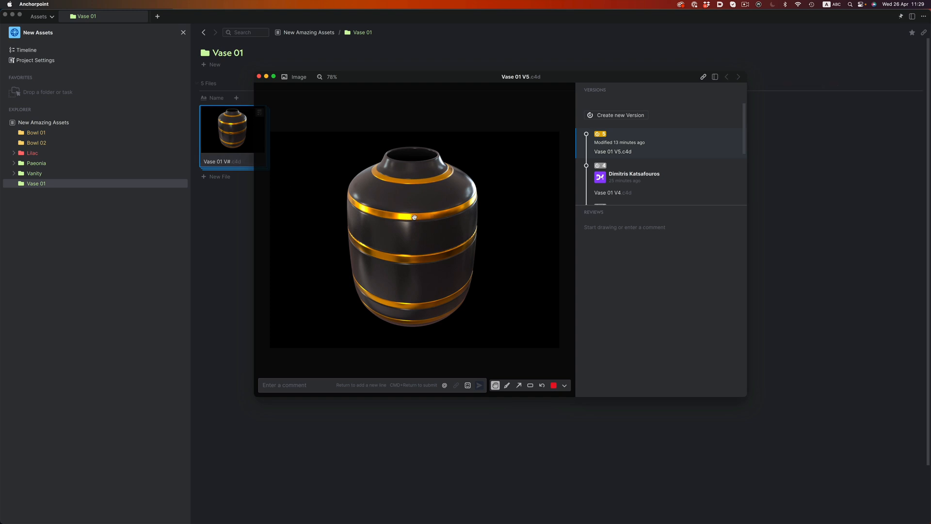
{"action": "mouse_move", "coordinate": [518, 385]}
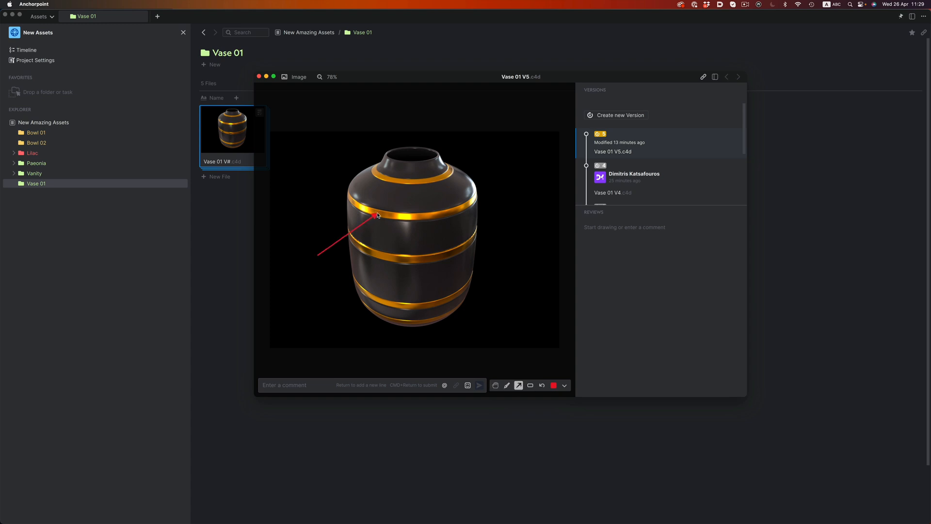
{"action": "type", "text": "Jo"}
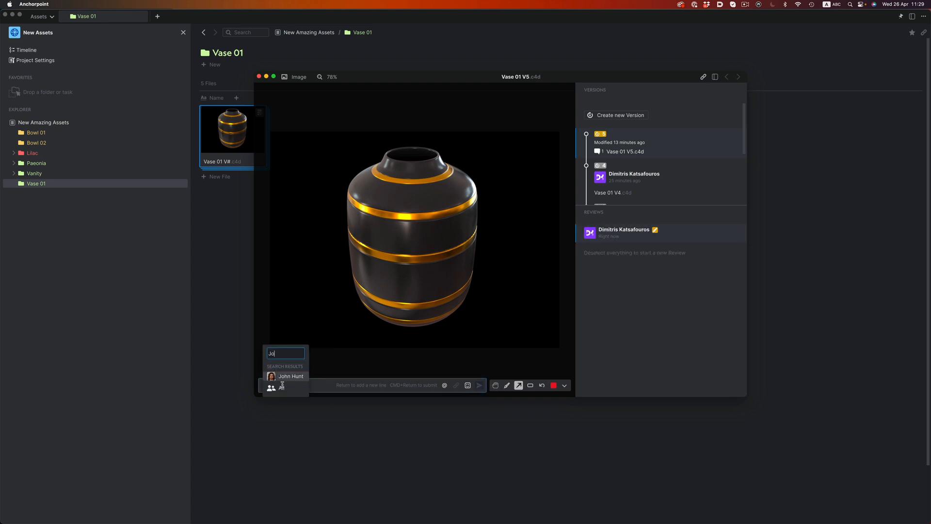
{"action": "left_click", "coordinate": [291, 376]}
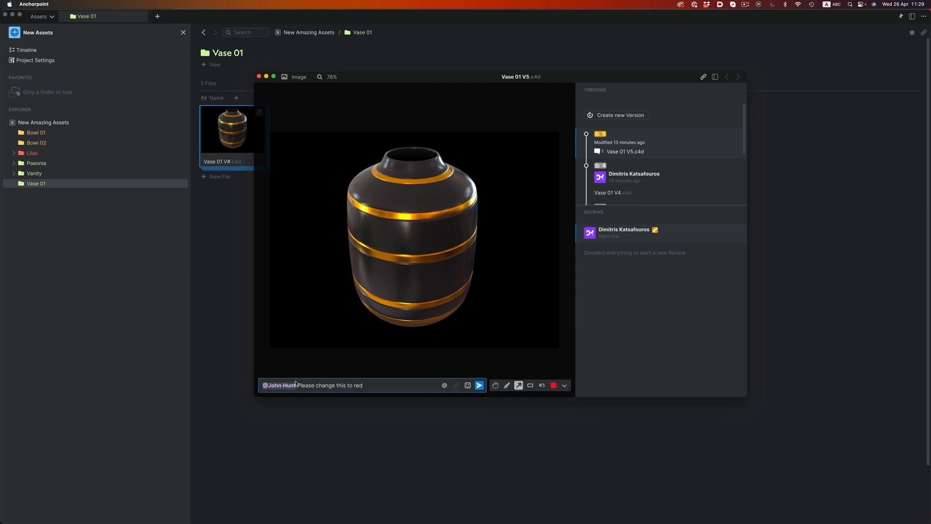
{"action": "left_click", "coordinate": [478, 385]}
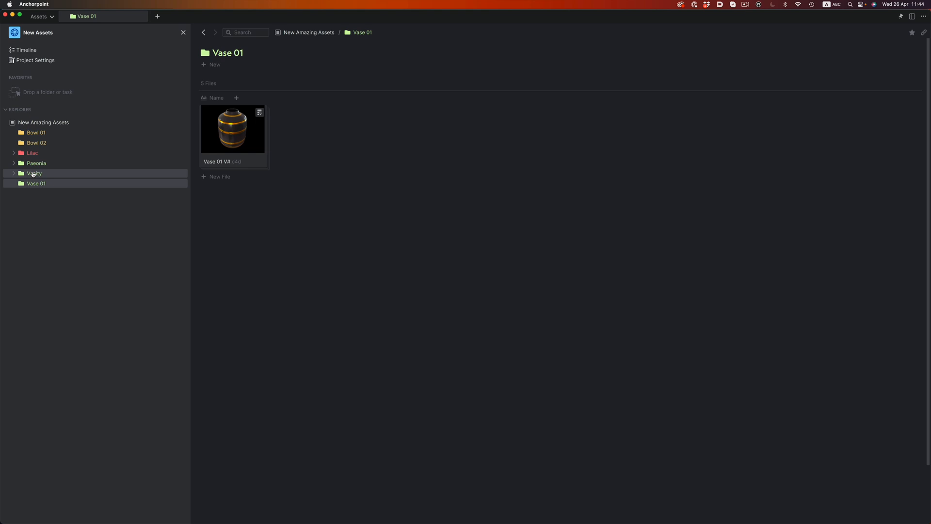
Group the Vanity Render frames into one image sequence and convert it to a Vanity 01_ mp4
{"action": "left_click", "coordinate": [34, 172]}
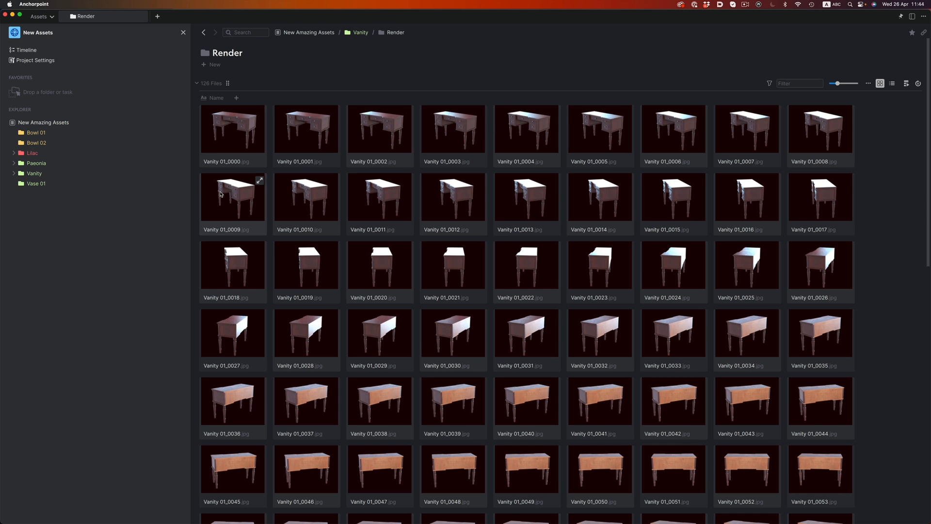
{"action": "mouse_move", "coordinate": [802, 164]}
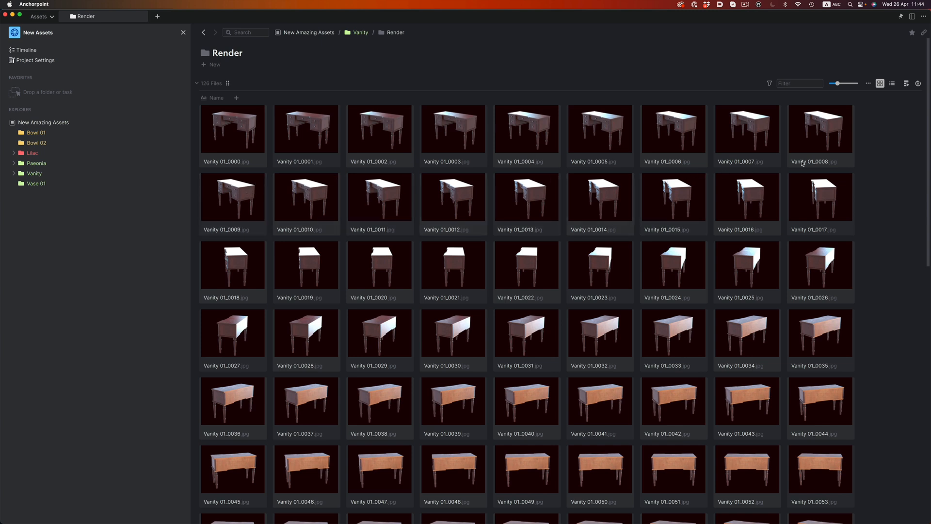
{"action": "left_click", "coordinate": [906, 83]}
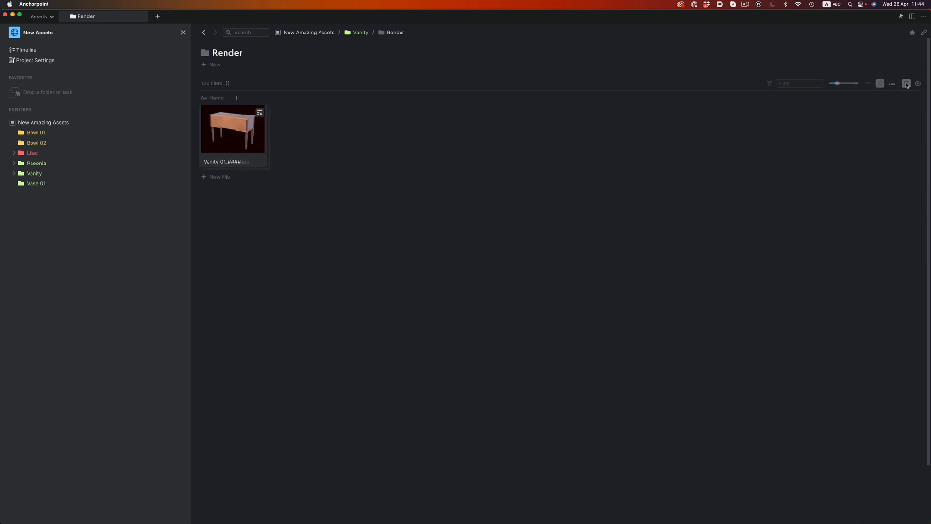
{"action": "left_click", "coordinate": [906, 83]}
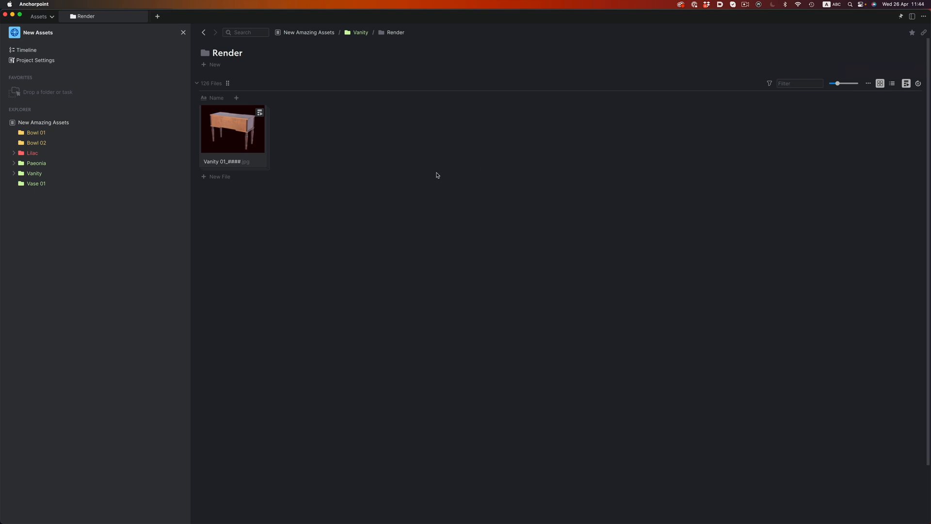
{"action": "mouse_move", "coordinate": [226, 128]}
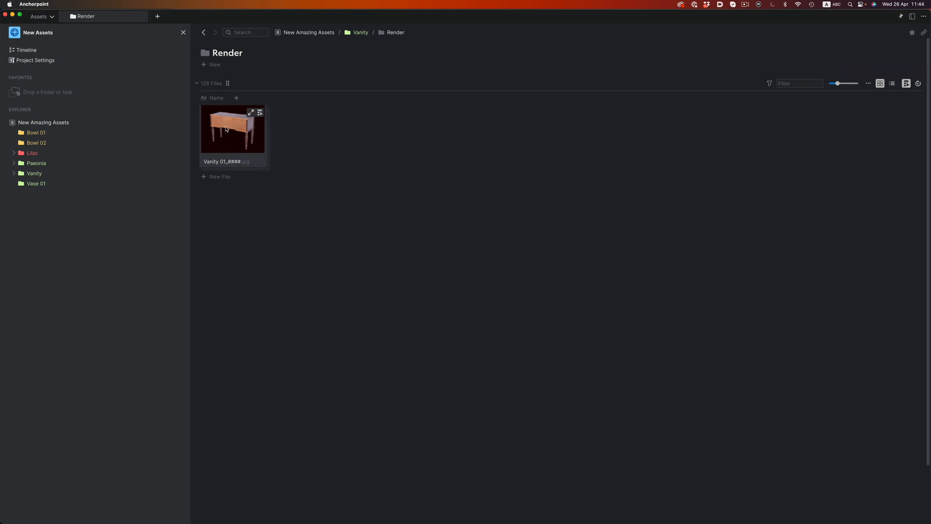
{"action": "right_click", "coordinate": [233, 128]}
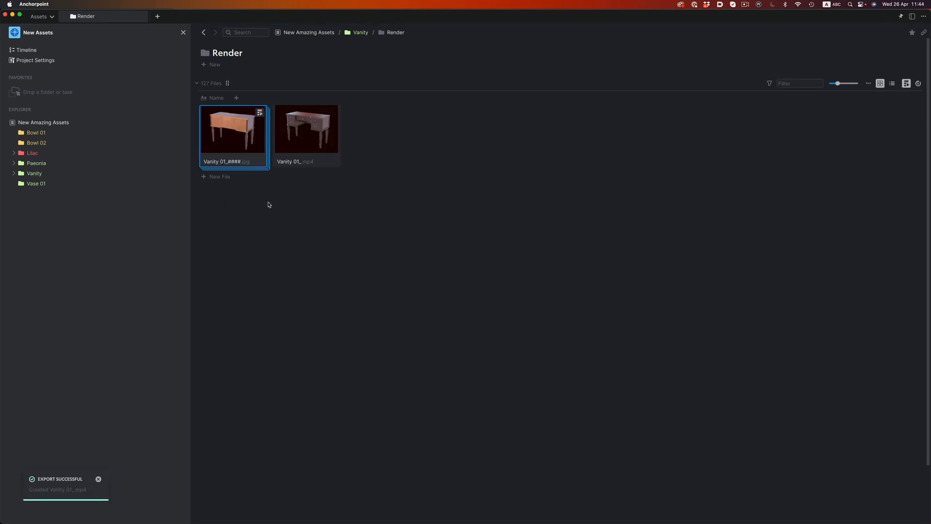
{"action": "left_click", "coordinate": [307, 129]}
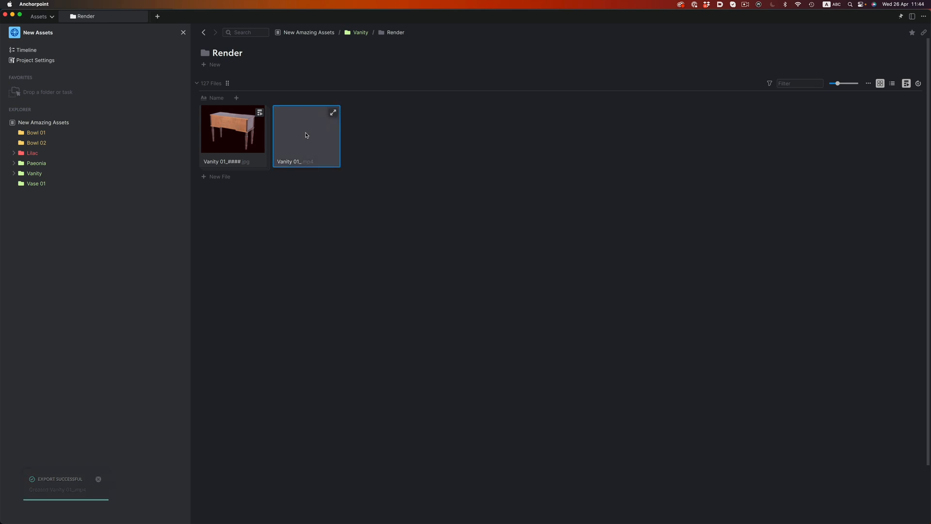
{"action": "double_click", "coordinate": [305, 136]}
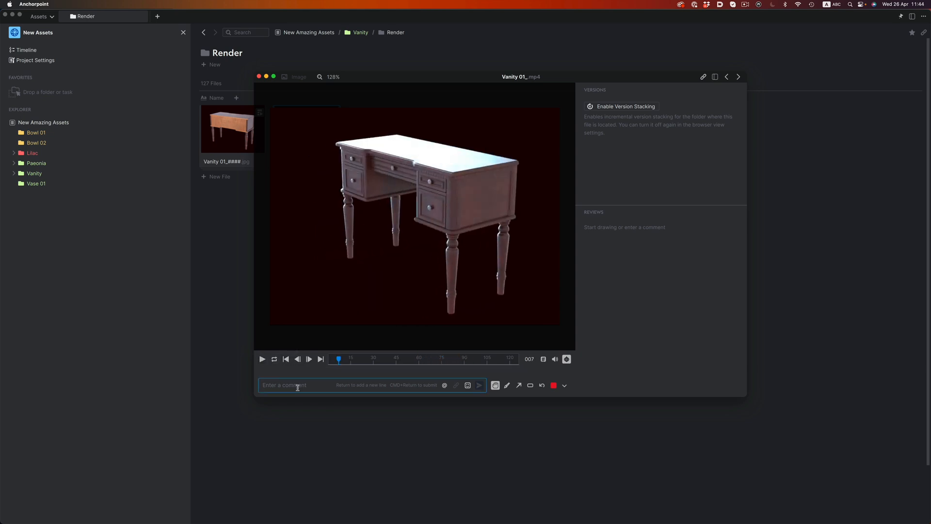
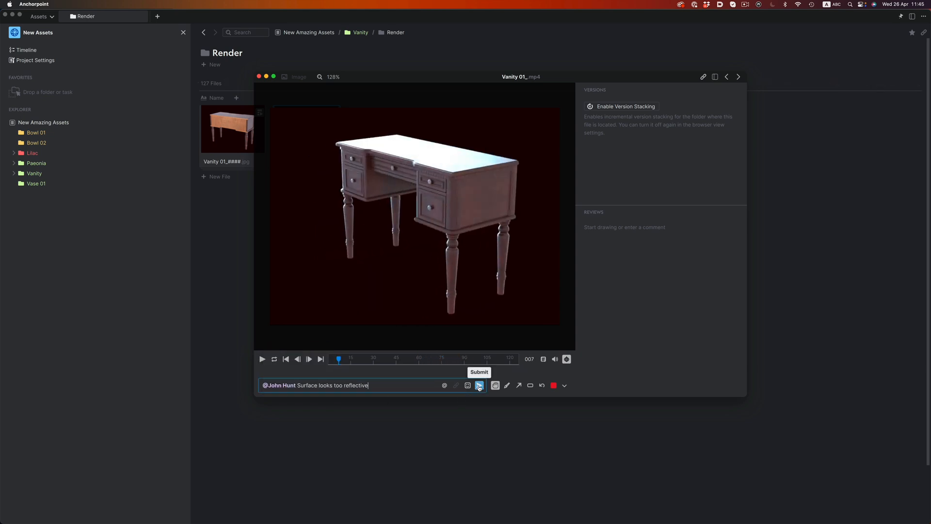
{"action": "left_click", "coordinate": [478, 385]}
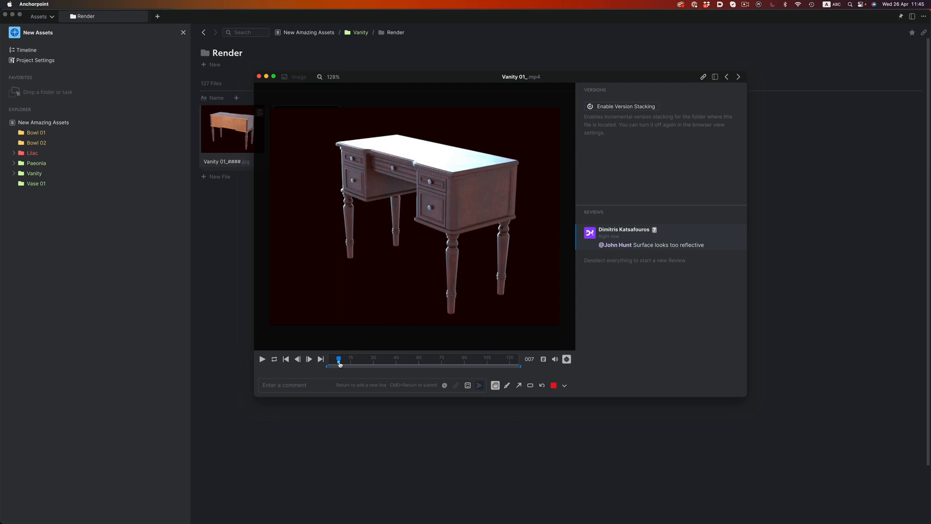
{"action": "left_click", "coordinate": [338, 364]}
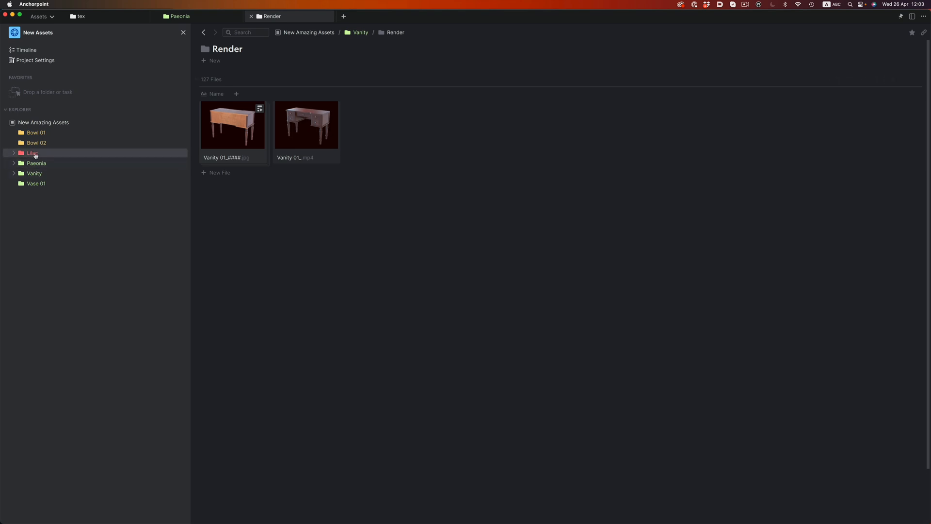
Copy an app link to the Lilac 050119 1 BUMP texture in Lilac's tex folder
{"action": "left_click", "coordinate": [31, 152]}
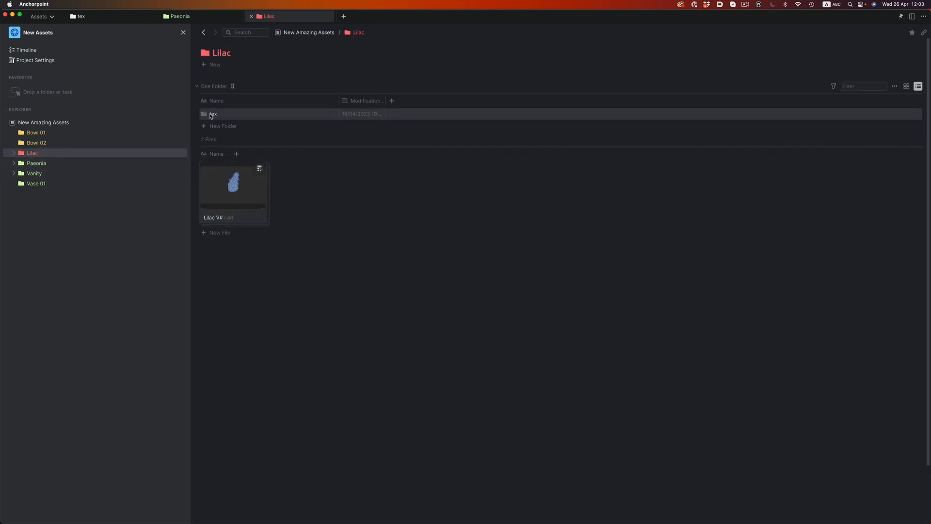
{"action": "double_click", "coordinate": [213, 113]}
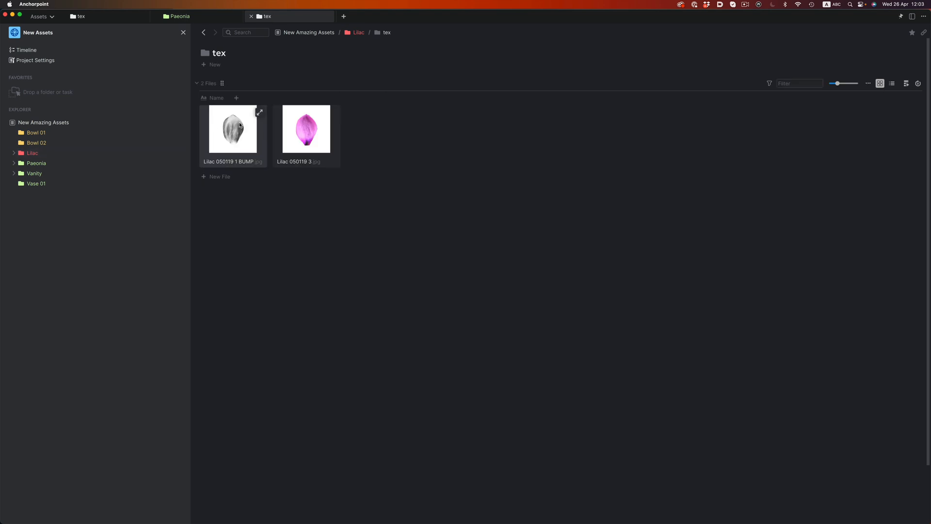
{"action": "left_click", "coordinate": [233, 129]}
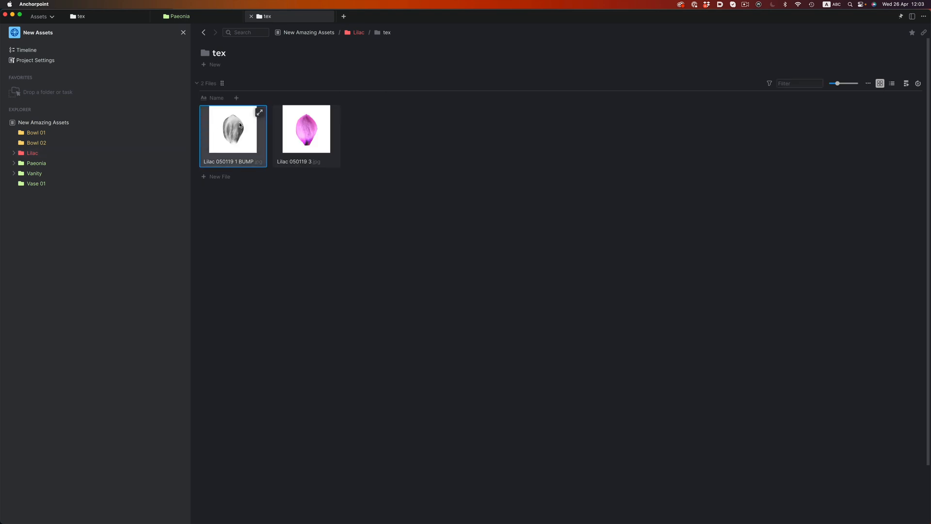
{"action": "right_click", "coordinate": [233, 129]}
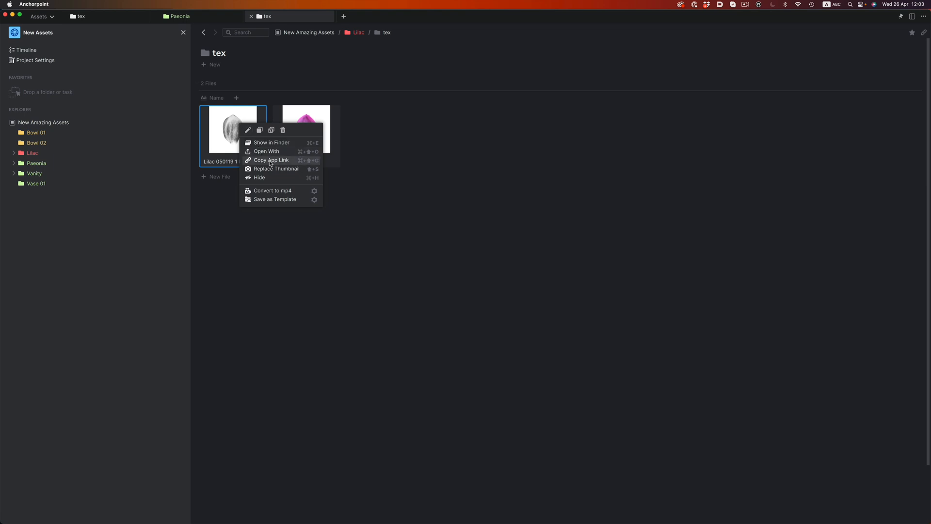
{"action": "left_click", "coordinate": [272, 160]}
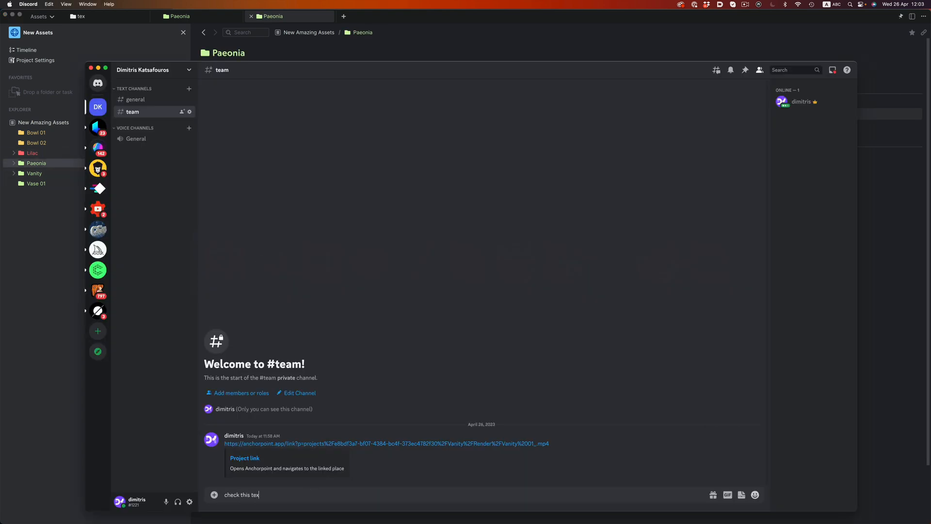
Send the 'check this tex' message in #team and follow its link into Anchorpoint's Lilac folder
{"action": "key", "text": "Return"}
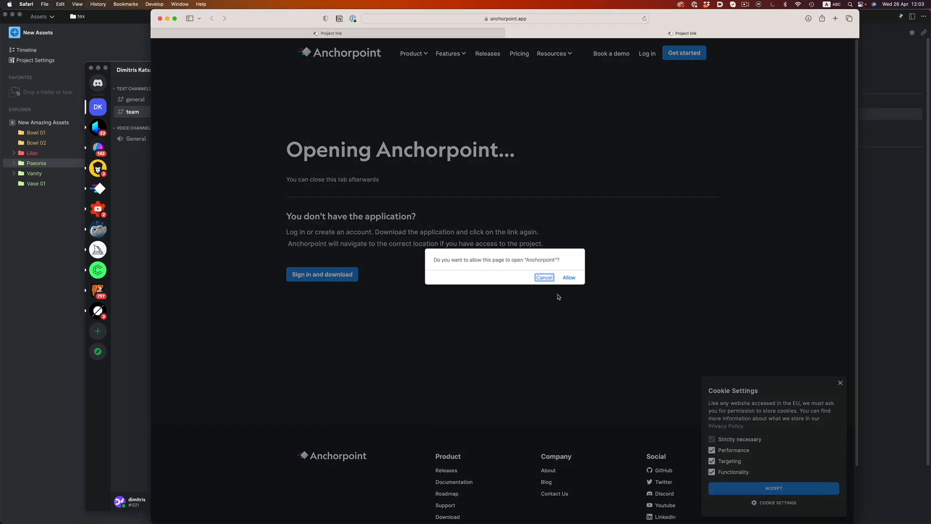
{"action": "left_click", "coordinate": [567, 278]}
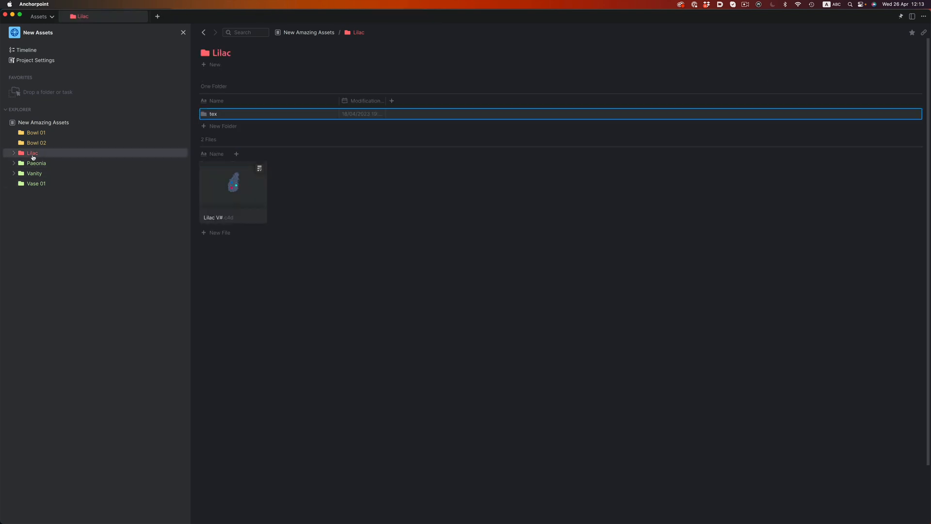
Put a Lilac app link in the Notion Path cell and follow it back to Anchorpoint
{"action": "right_click", "coordinate": [232, 185]}
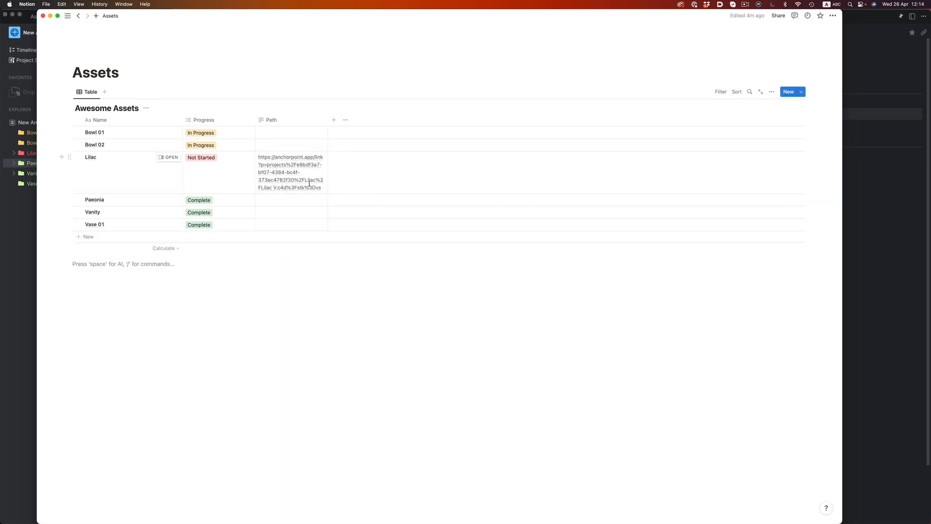
{"action": "left_click", "coordinate": [289, 172]}
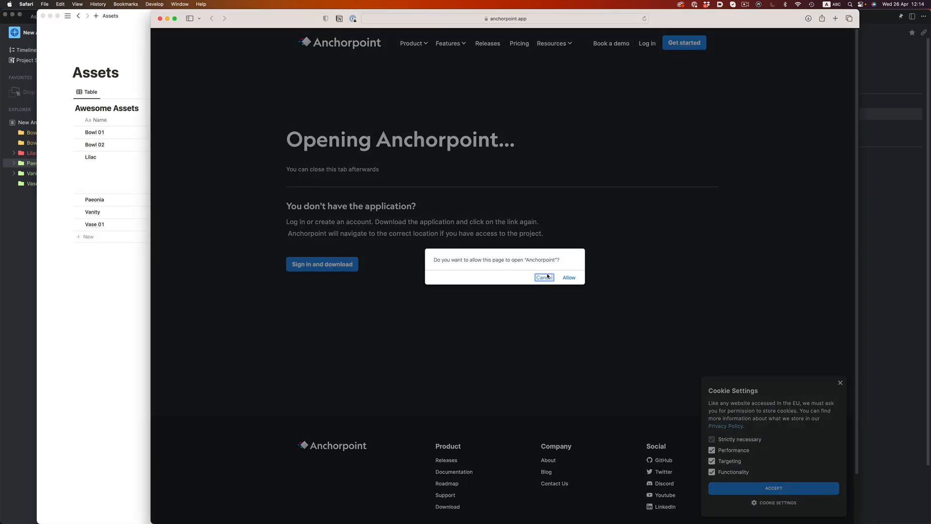
{"action": "left_click", "coordinate": [567, 277]}
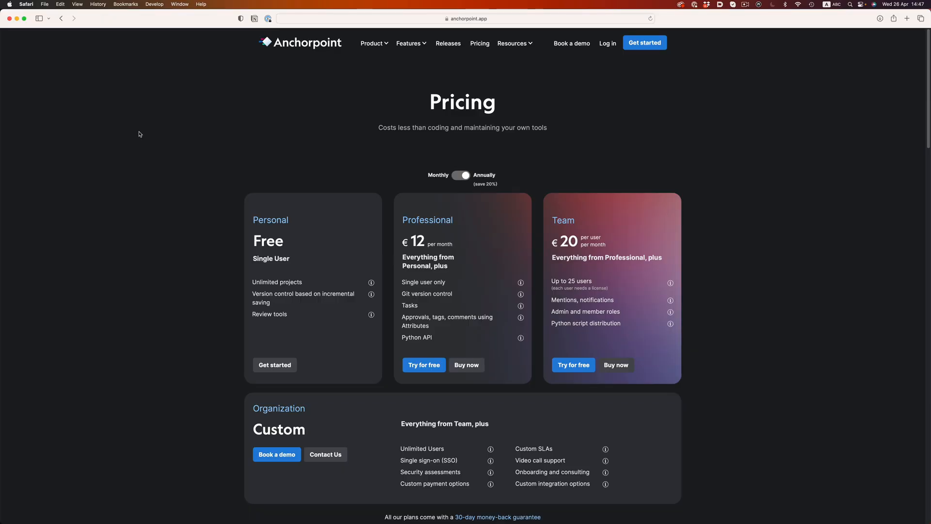
Scroll down the Anchorpoint pricing page past the plan cards to the feature comparison table
{"action": "scroll", "scroll_direction": "down", "scroll_amount": 3}
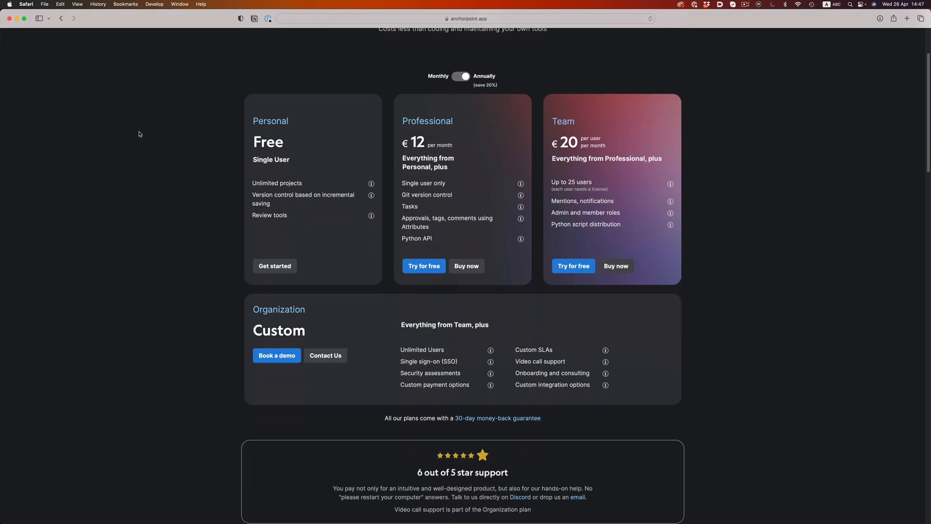
{"action": "scroll", "scroll_direction": "down", "scroll_amount": 3}
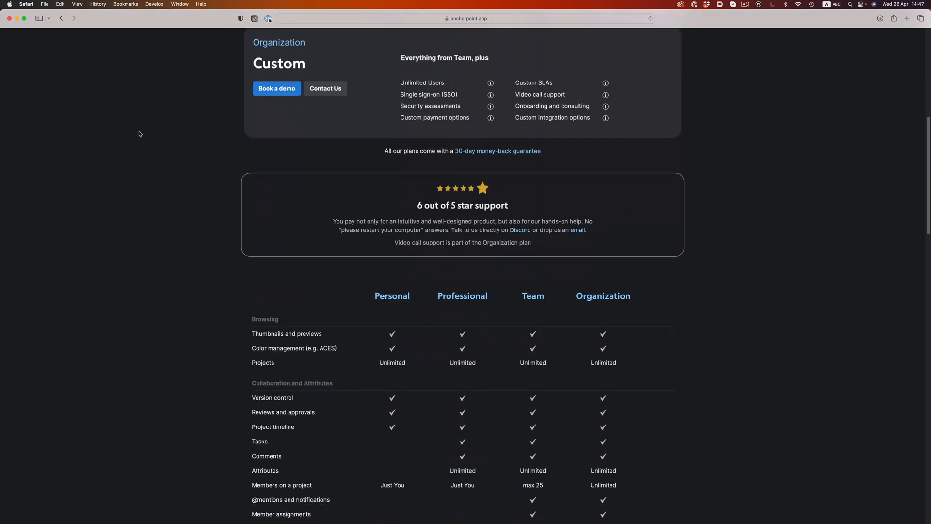
{"action": "scroll", "scroll_direction": "down", "scroll_amount": 3}
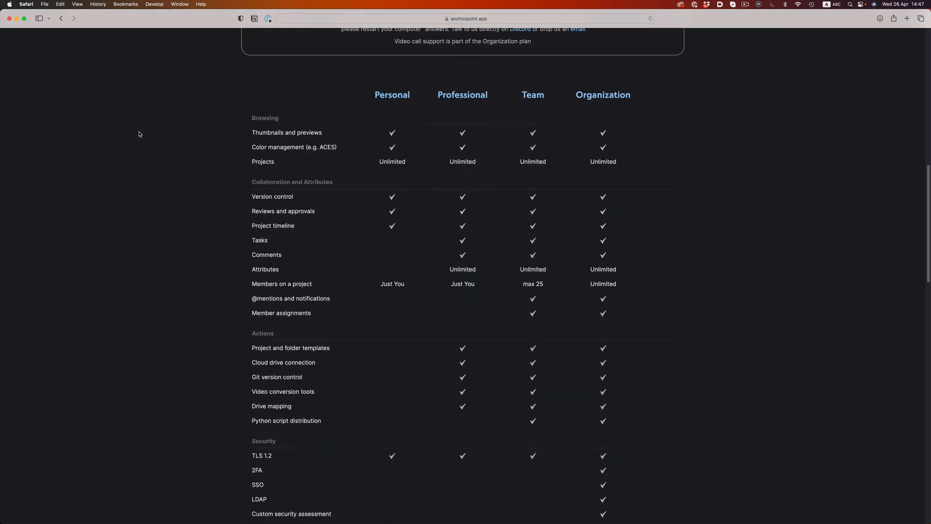